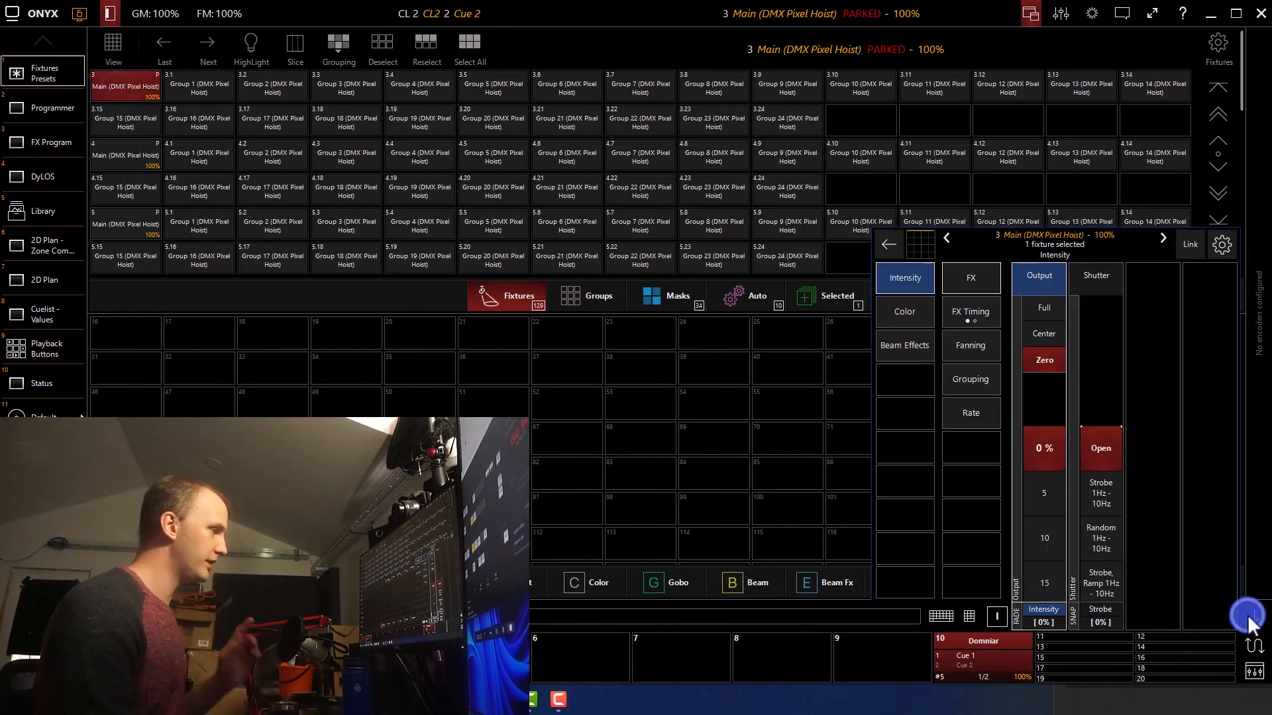
Step: Show the Beam Effects controls for the selected main pixel hoist
left_click(904, 346)
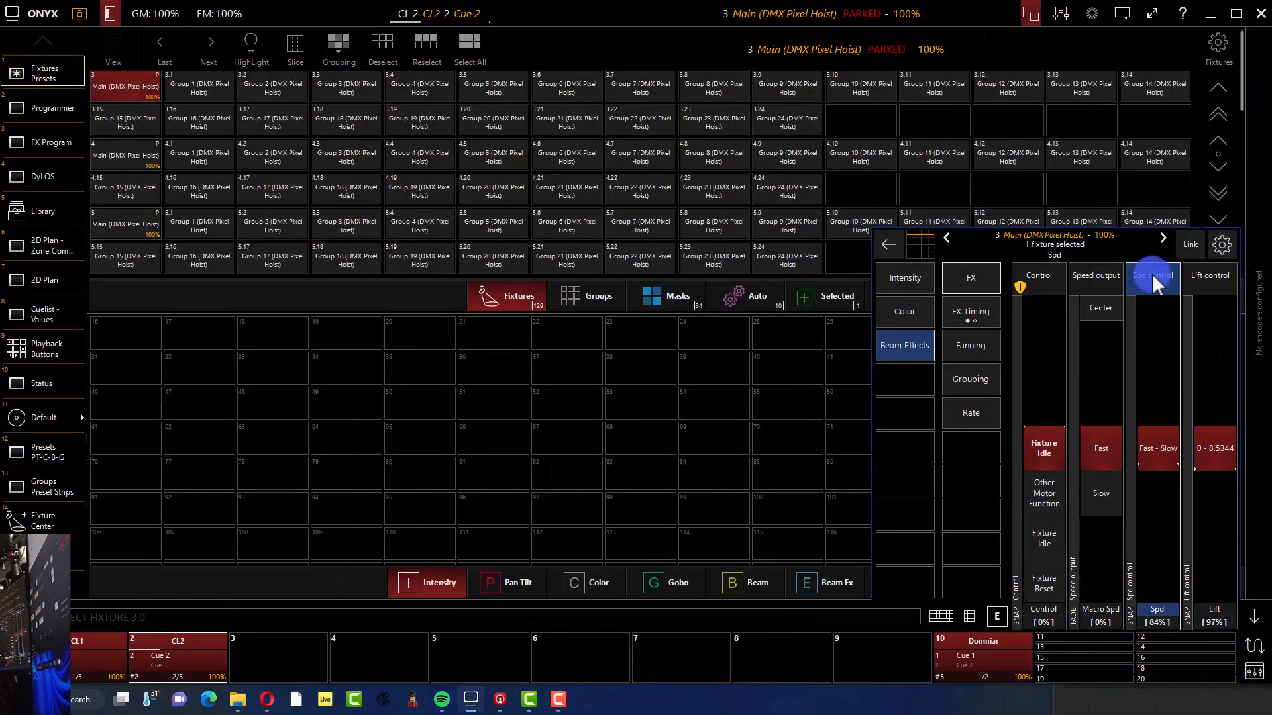
left_click(1209, 276)
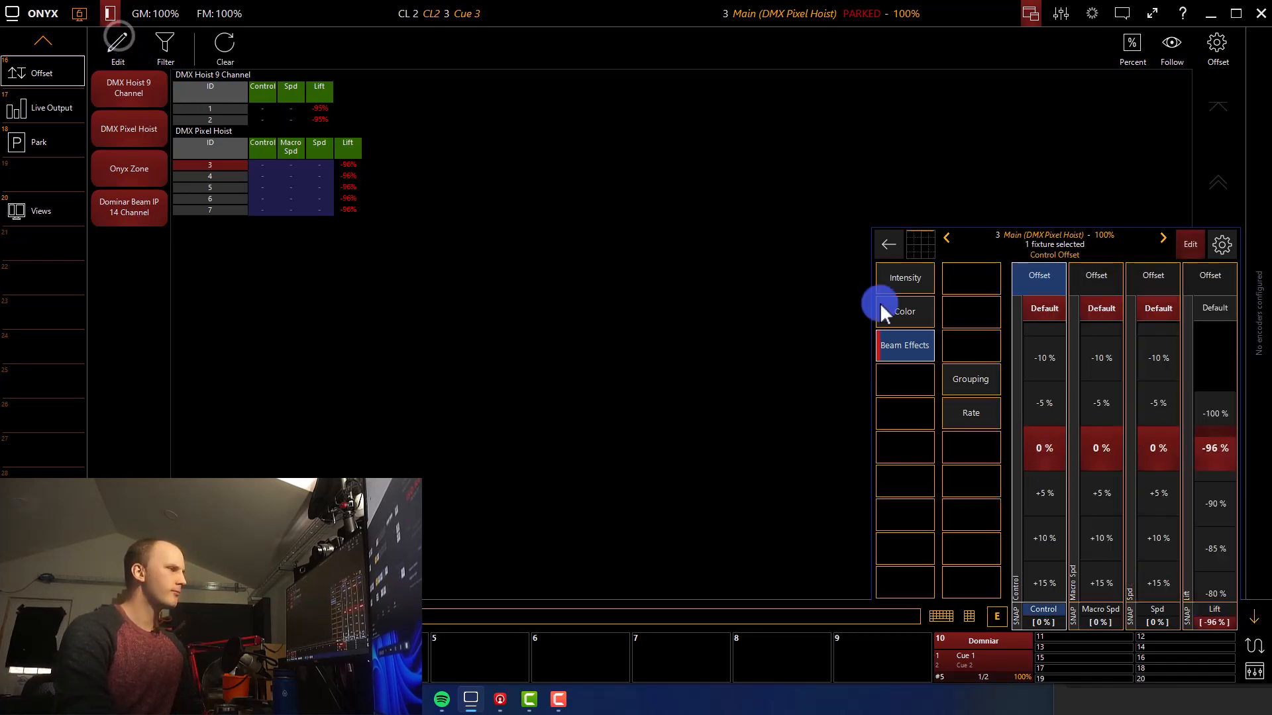
mouse_move(1246, 551)
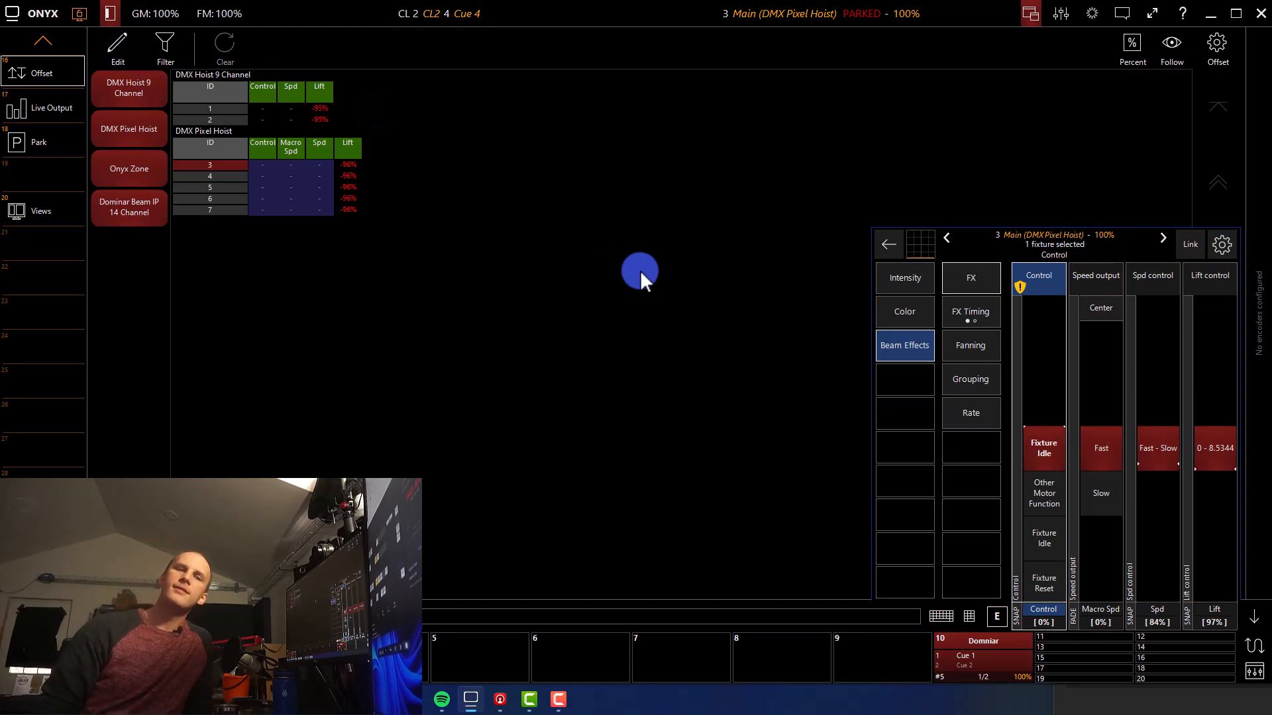
Step: Close the Offset window and return to the Fixtures Presets screen
left_click(42, 49)
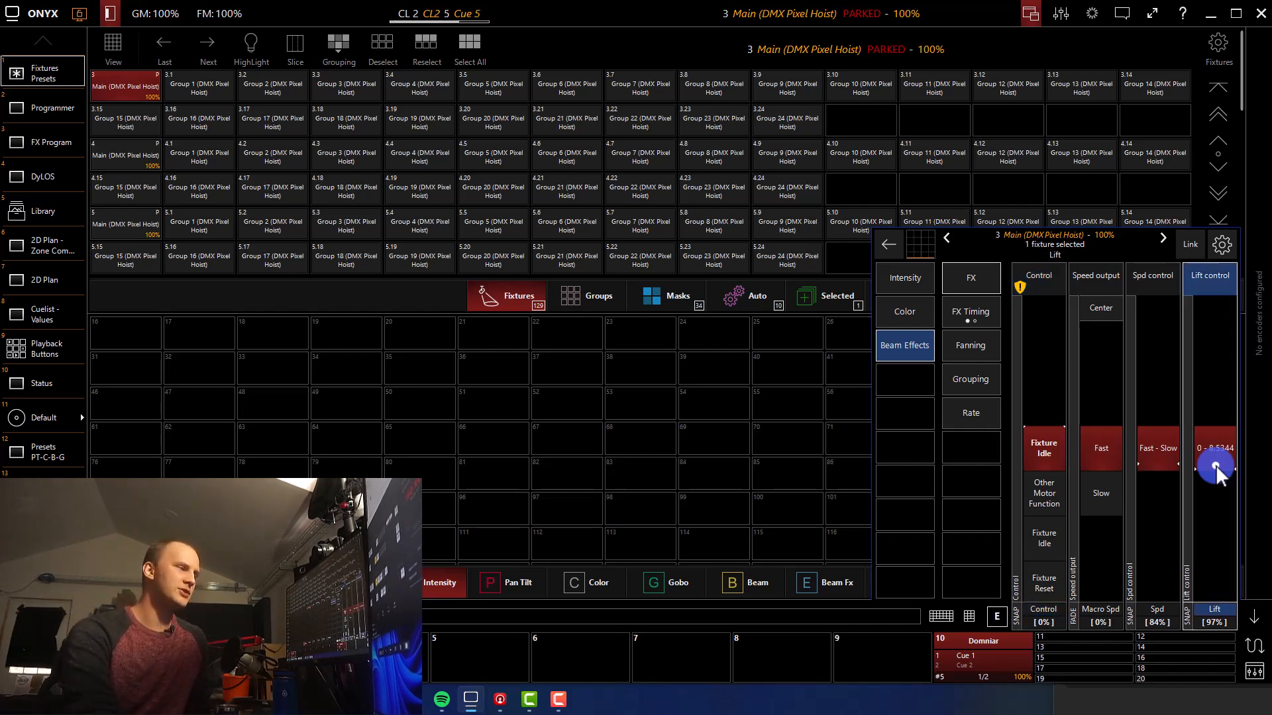
left_click_drag(1215, 466, 1215, 447)
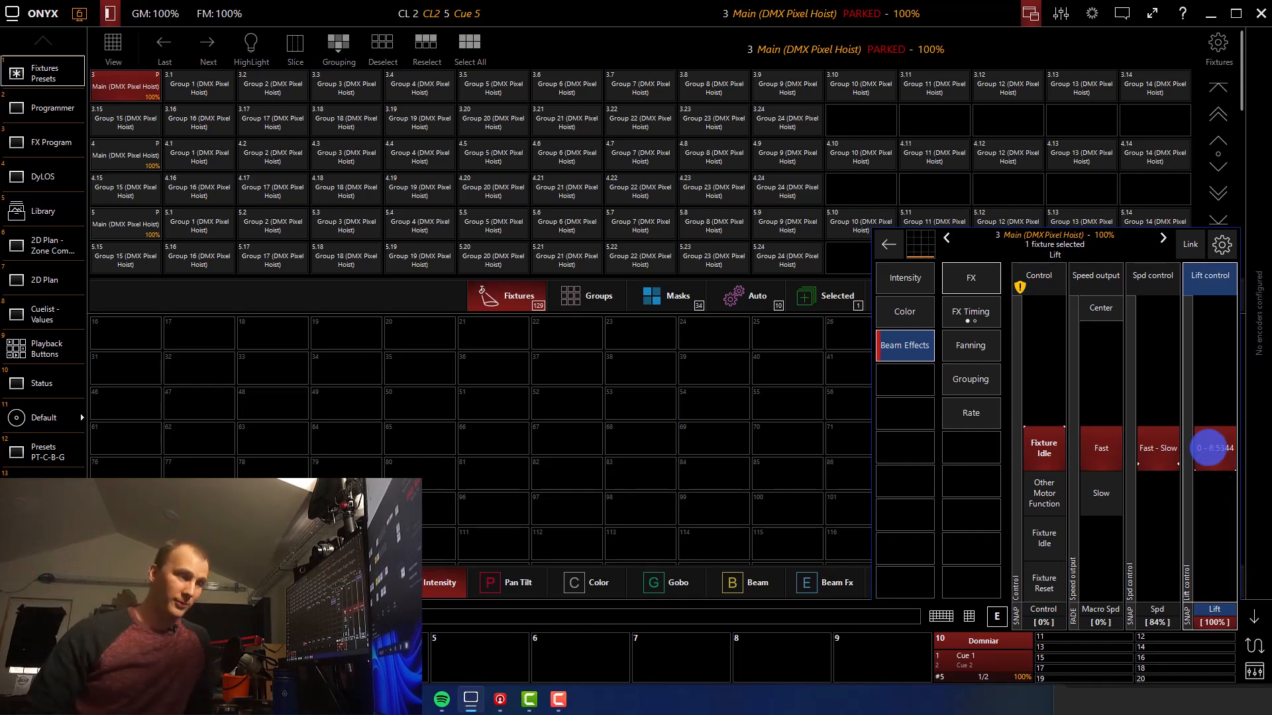
left_click_drag(1212, 446, 1209, 500)
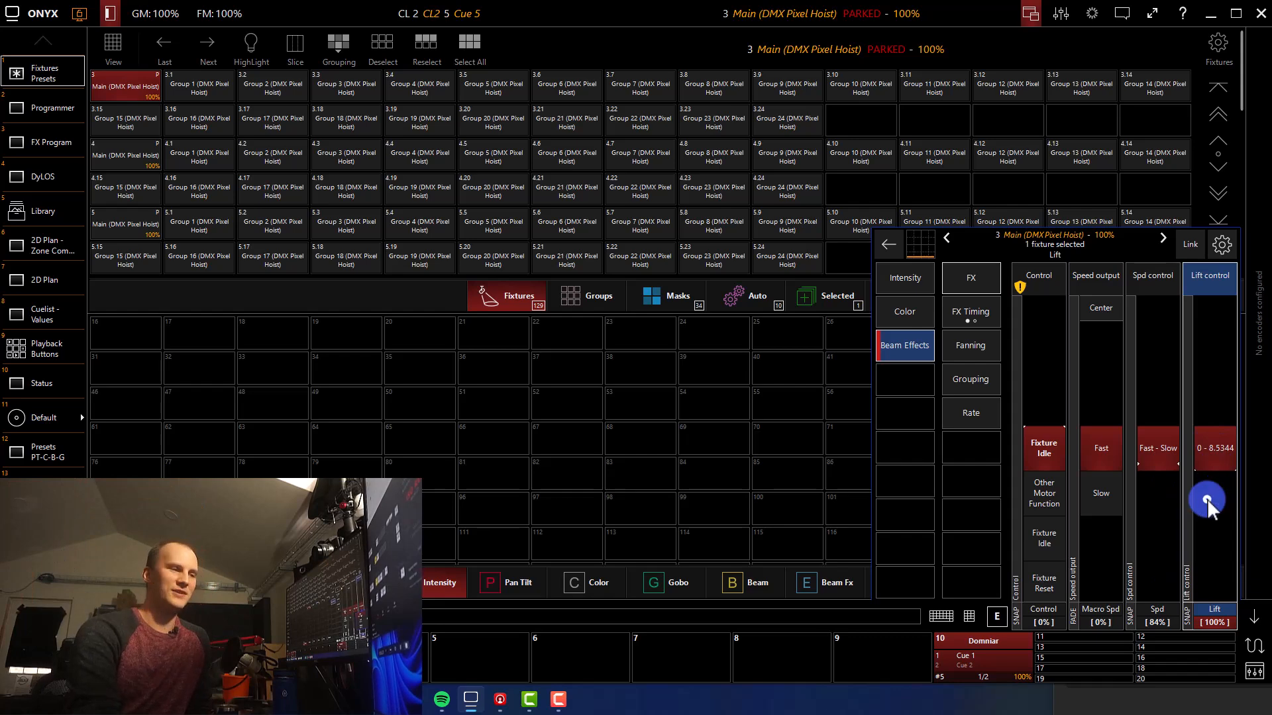
left_click_drag(1207, 501, 1231, 543)
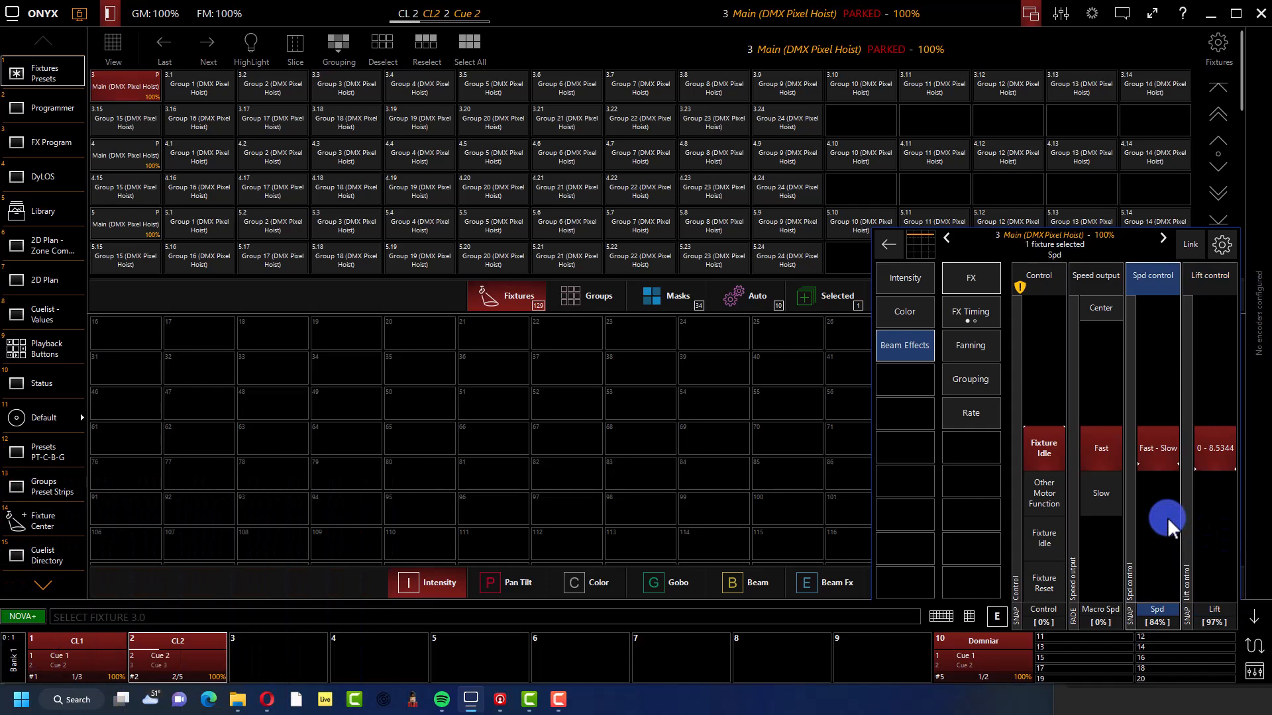
left_click_drag(1169, 519, 1155, 450)
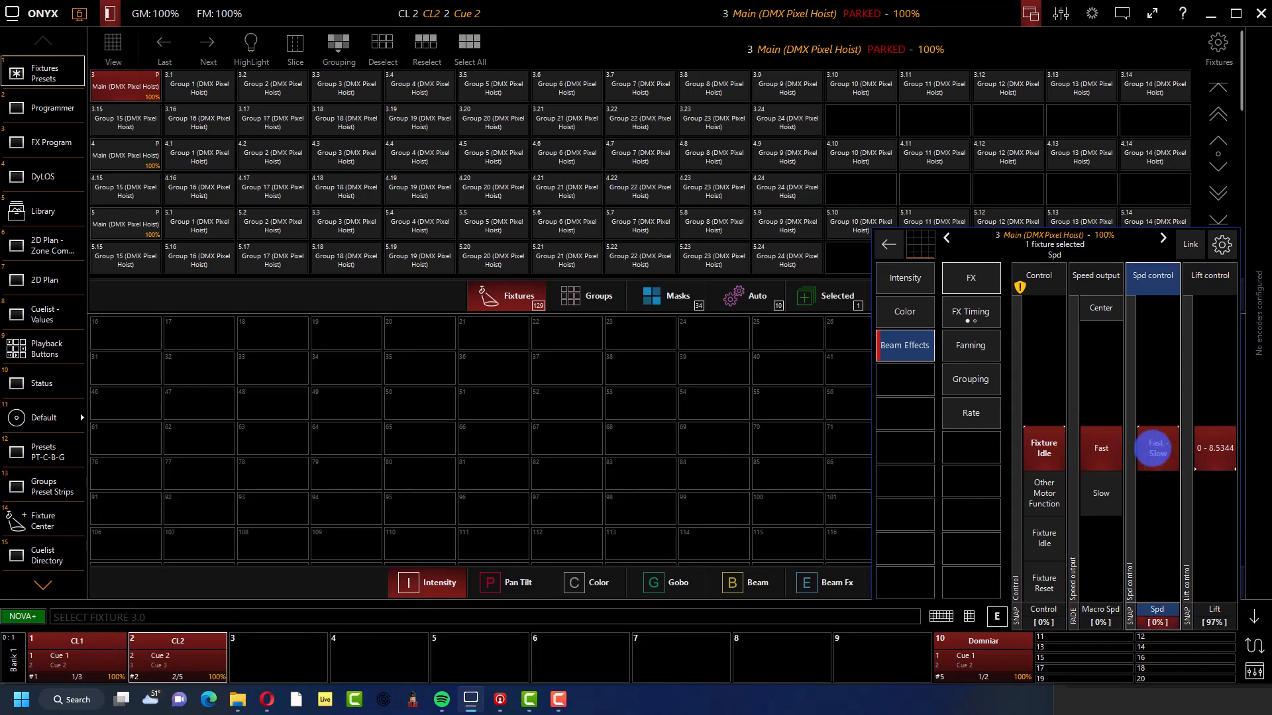
Step: Dismiss the speed reset menu and release the running CL2 cuelist
right_click(1155, 609)
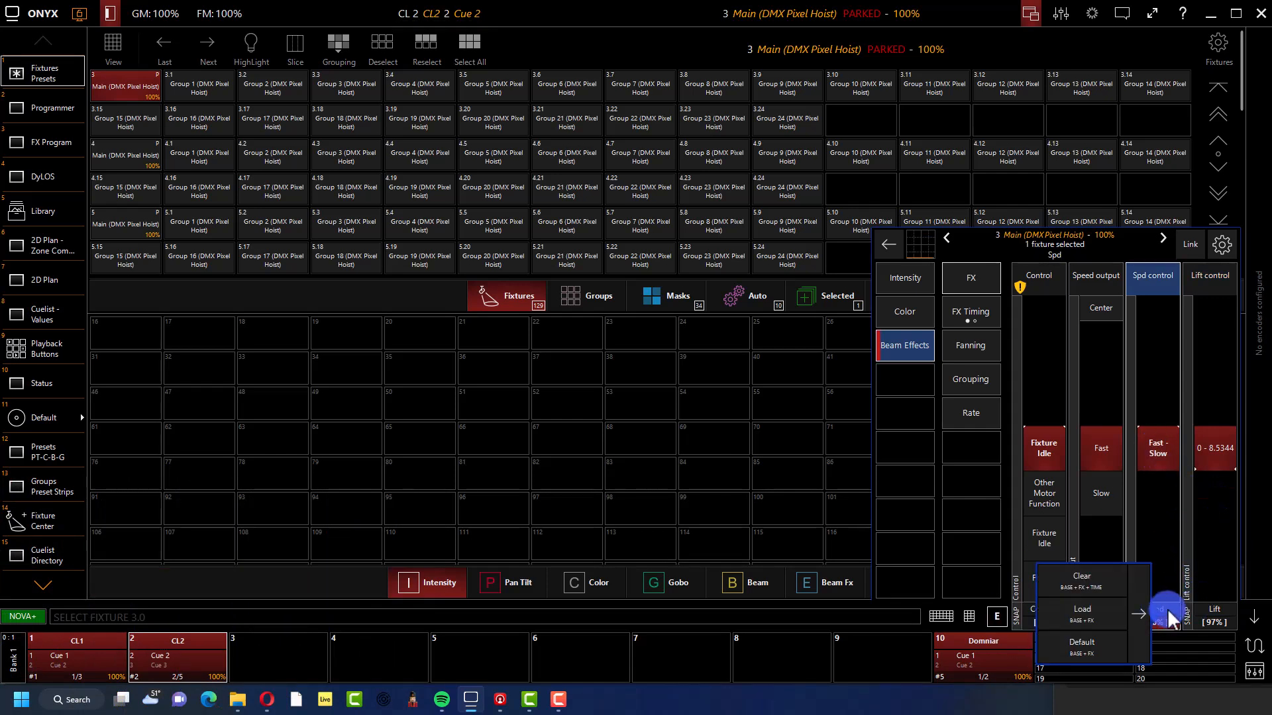
left_click(204, 657)
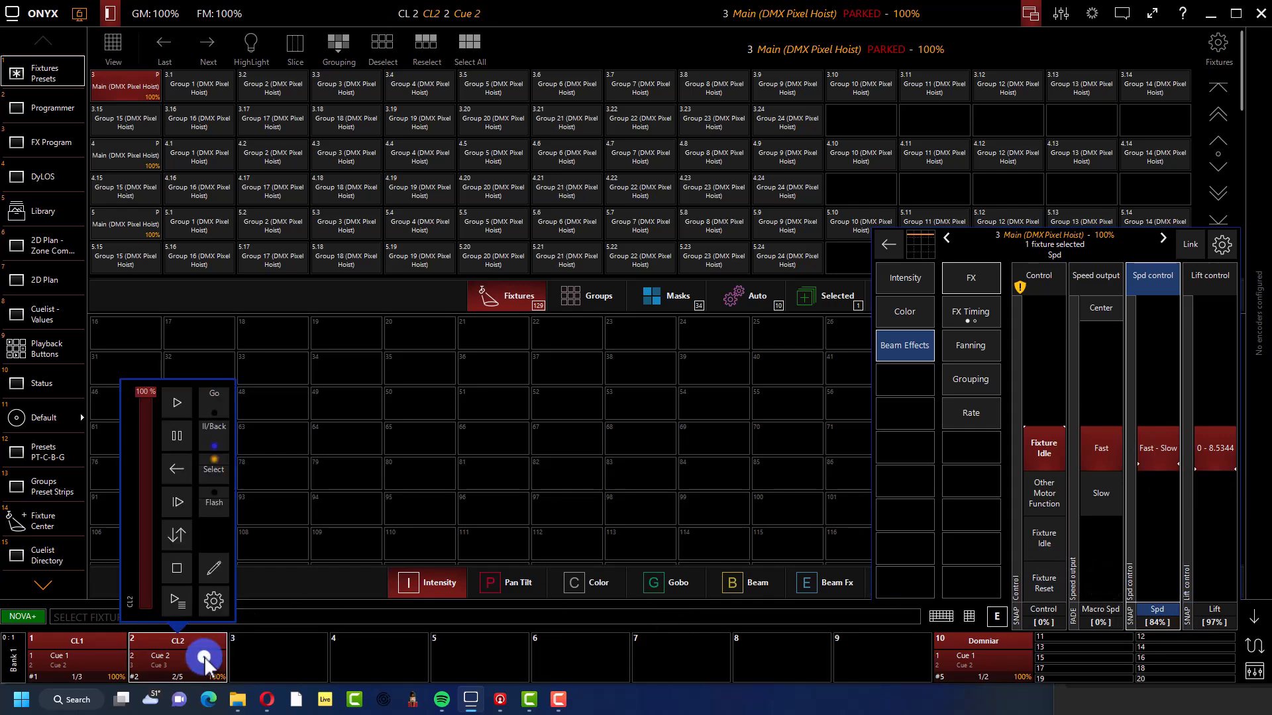
left_click(76, 657)
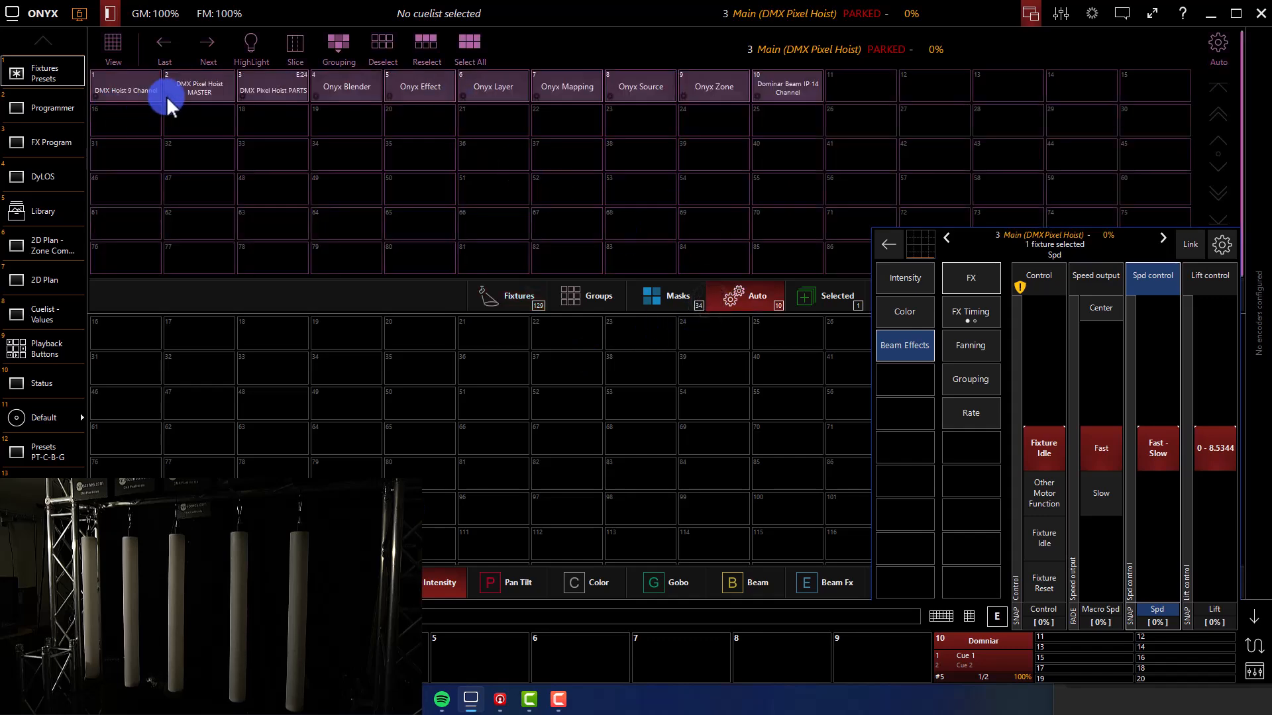
Step: Select the DMX Pixel Hoist MASTER group and raise its lift to 100%
left_click(199, 85)
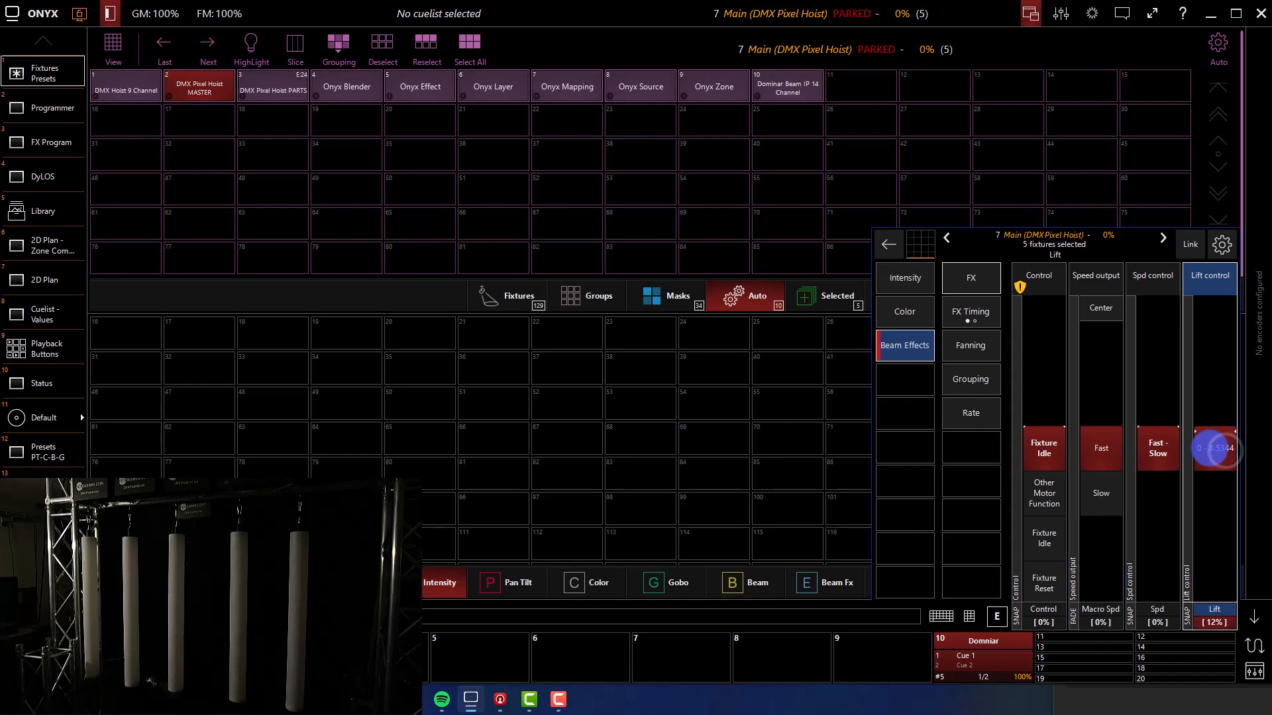
left_click_drag(1215, 449, 1215, 449)
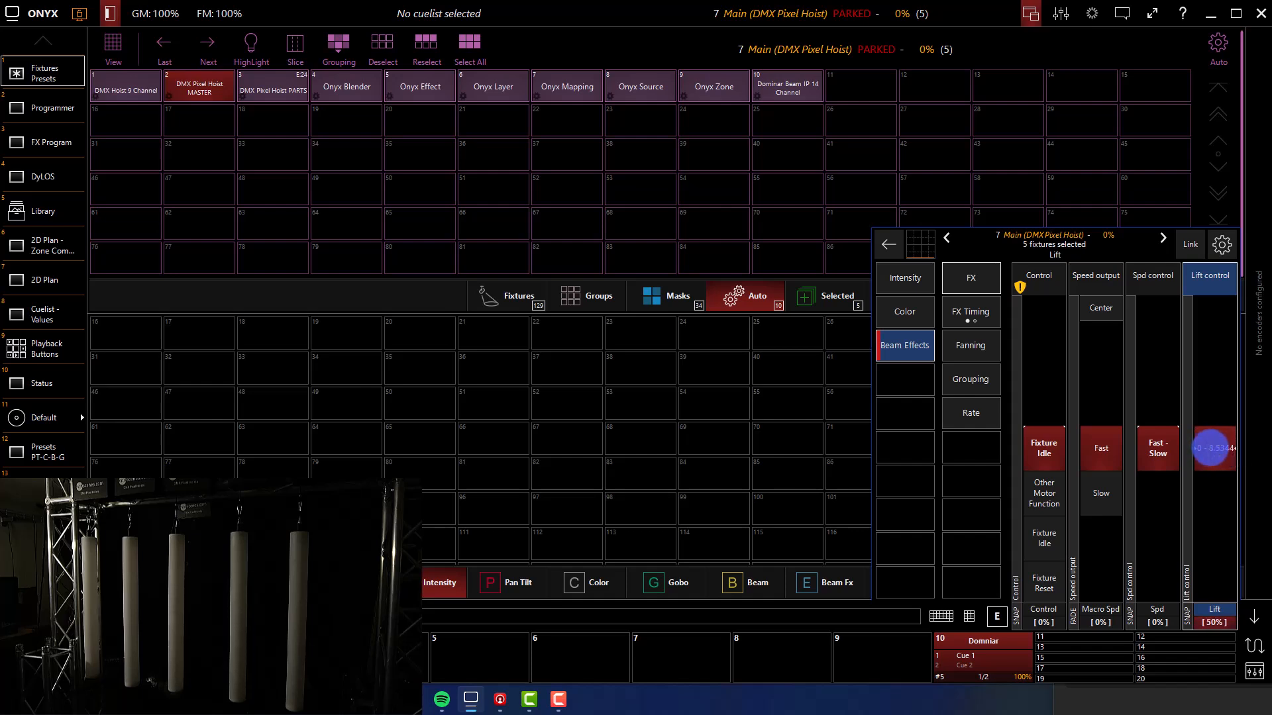
left_click_drag(1212, 448, 1212, 429)
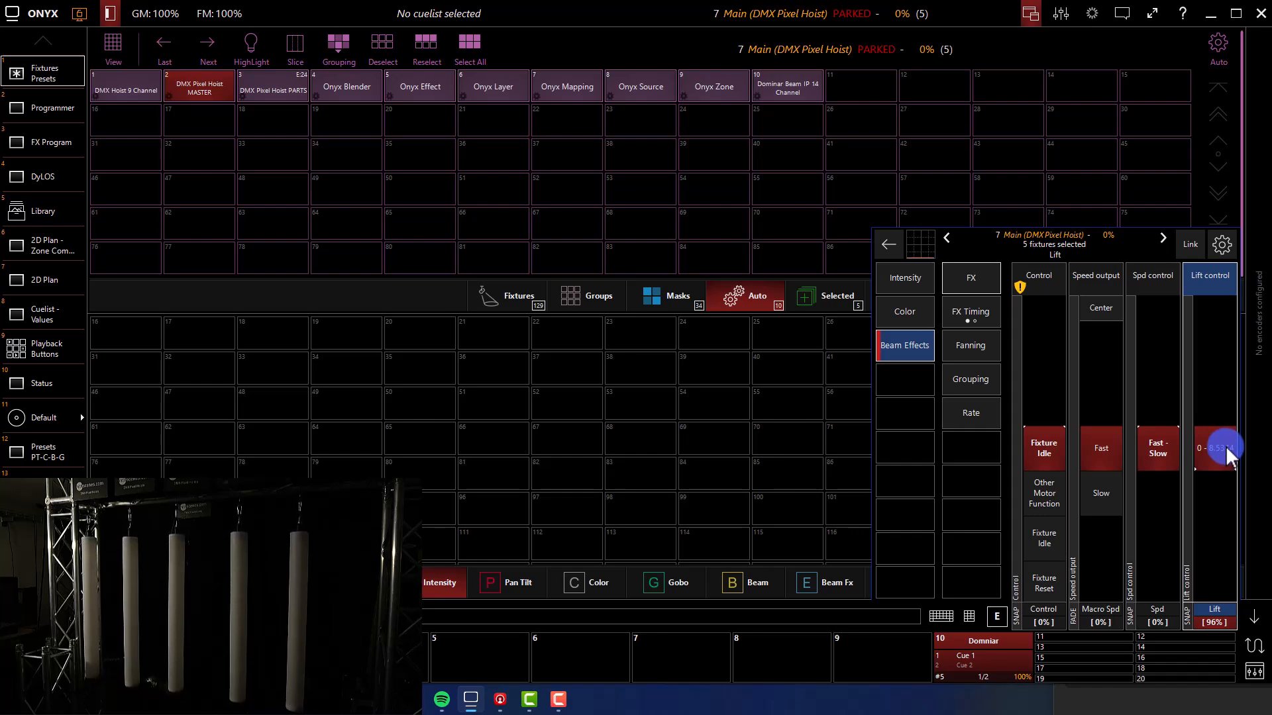
left_click_drag(1225, 446, 1225, 445)
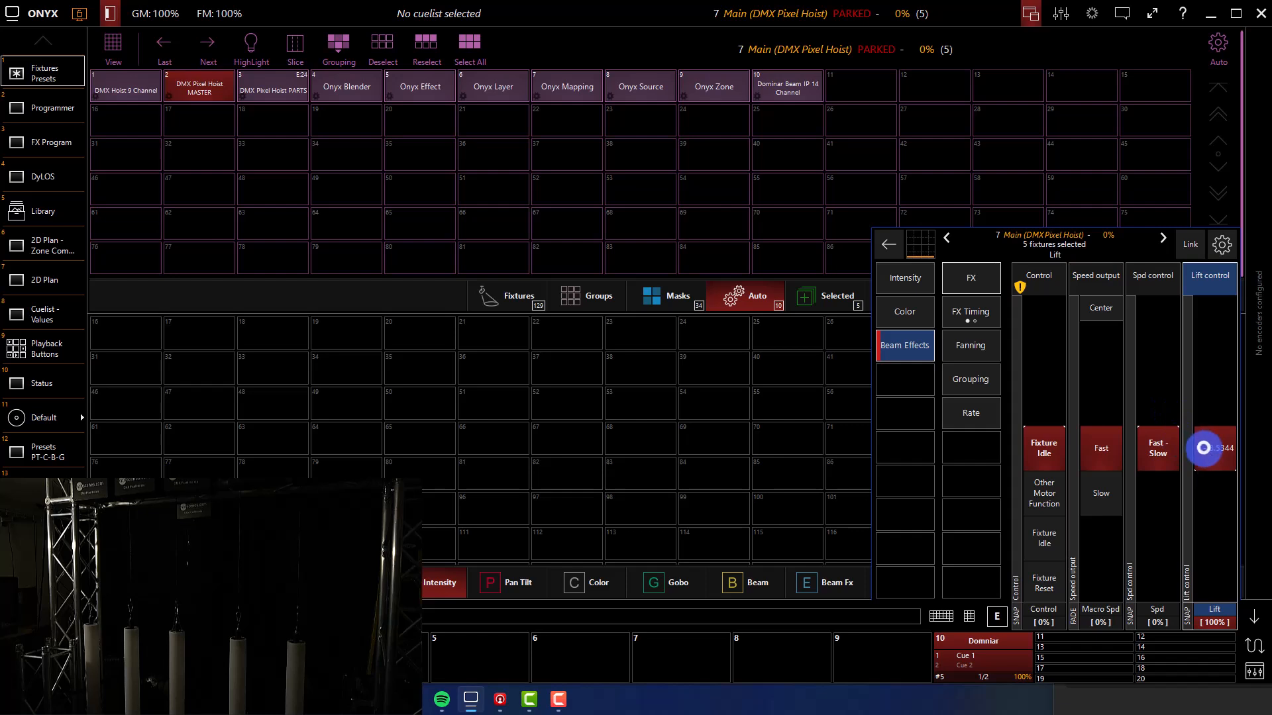
Step: Switch to Spd control and set the master hoists' speed to about 69%
left_click(1151, 276)
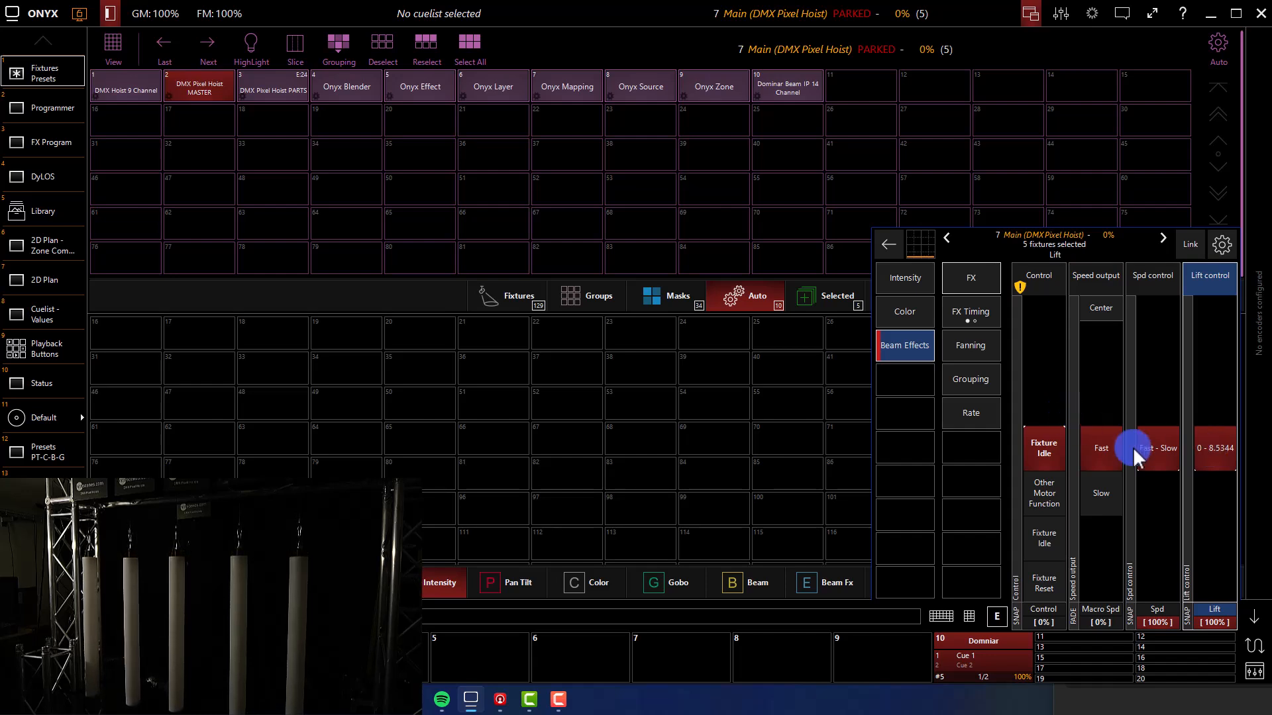
left_click(1151, 277)
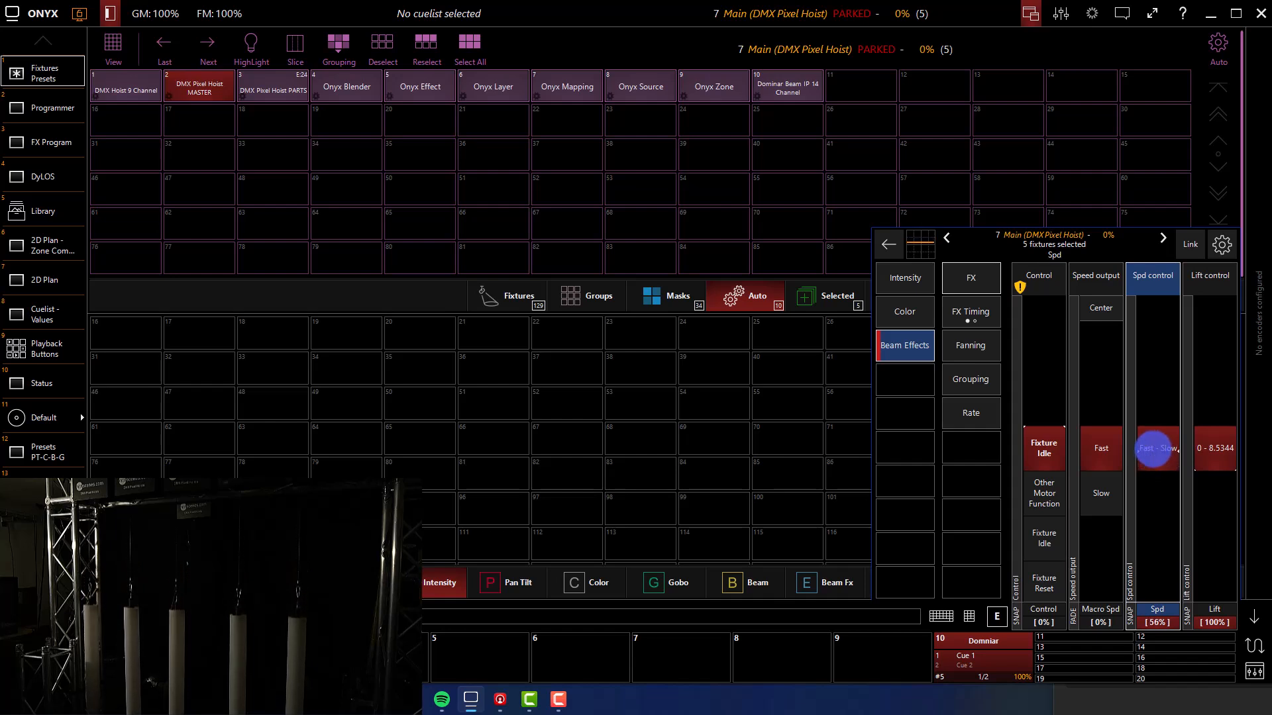
left_click_drag(1155, 450, 1155, 422)
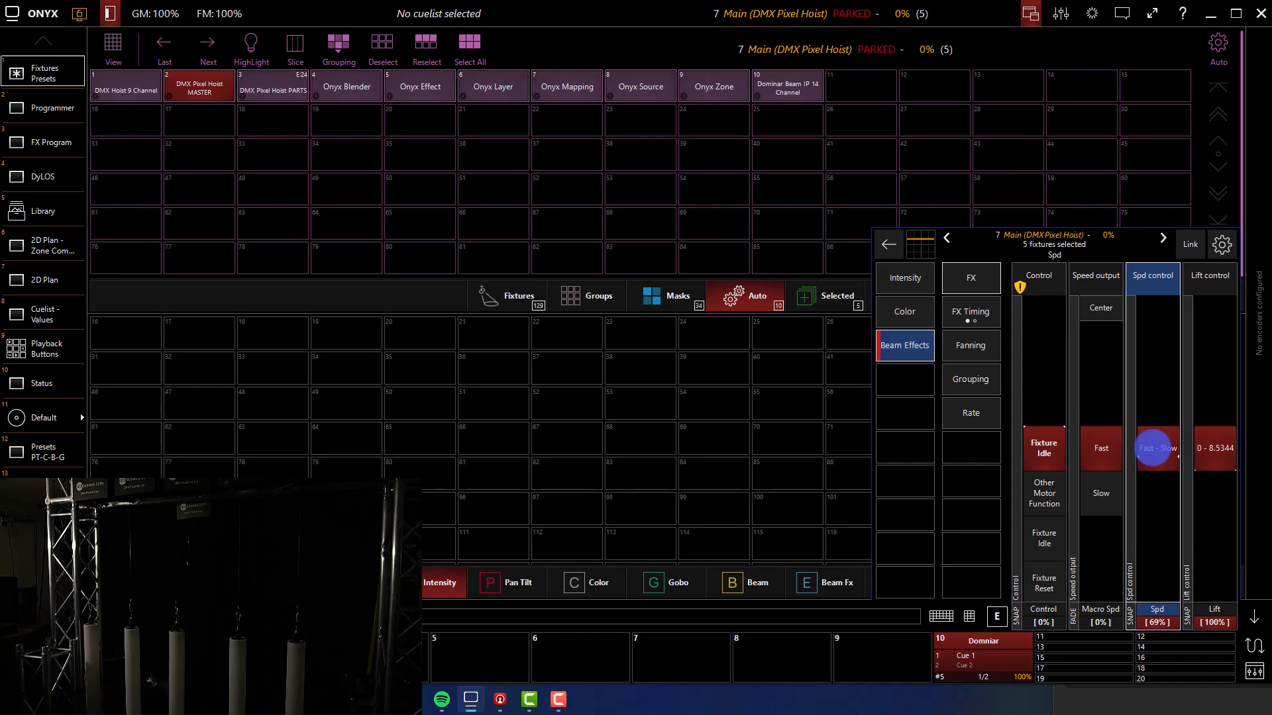
mouse_move(1155, 457)
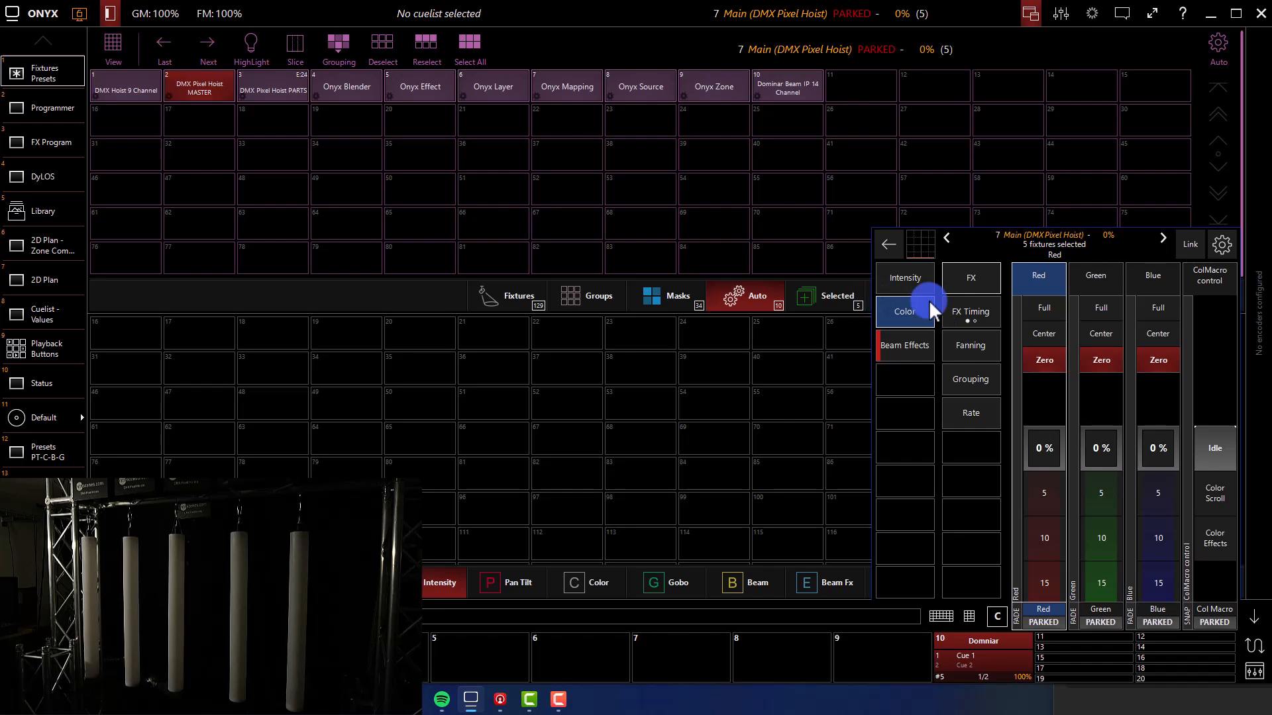
mouse_move(1021, 252)
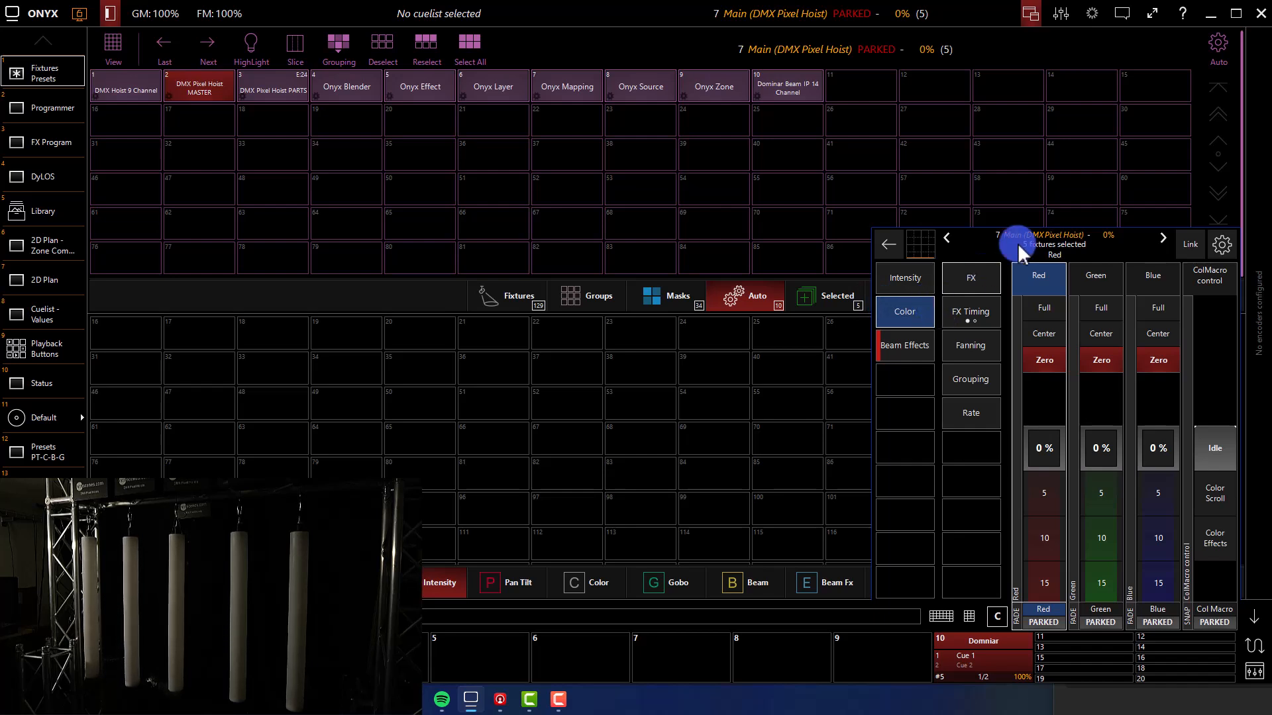
Step: Set the pixel hoist parts to full red and intensity and show them on the 2D plan
left_click(1043, 308)
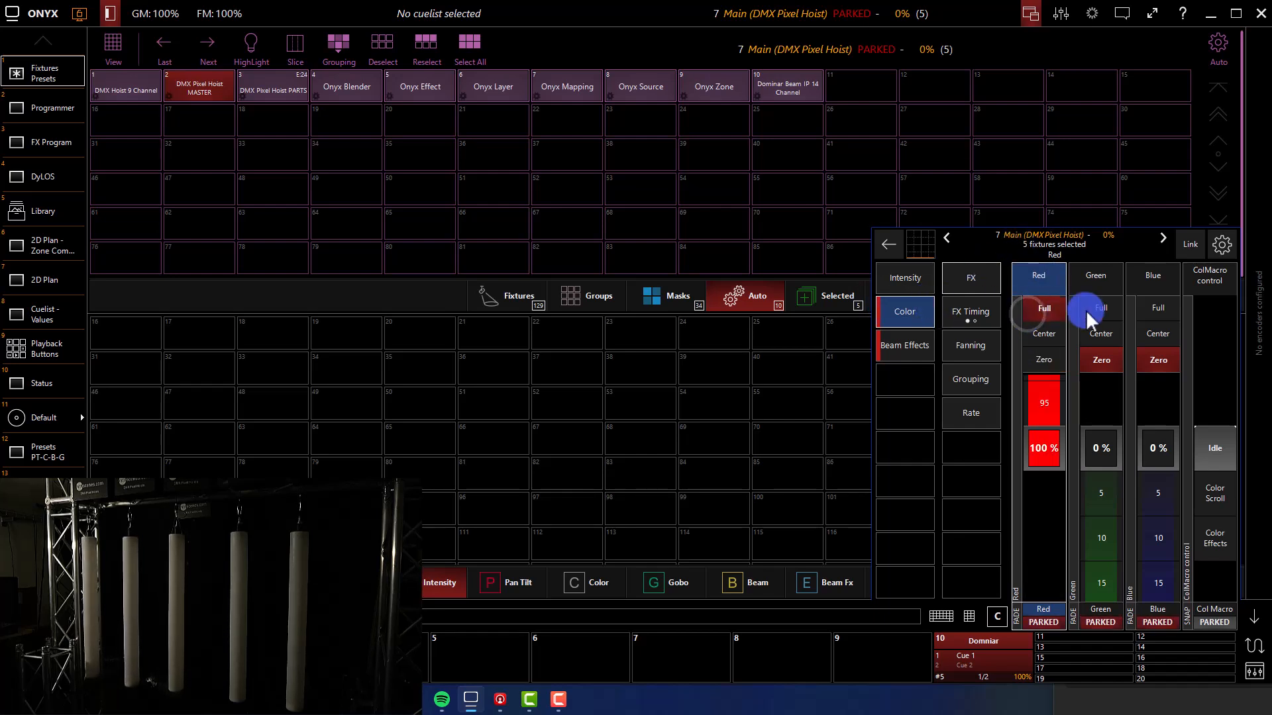
left_click(905, 277)
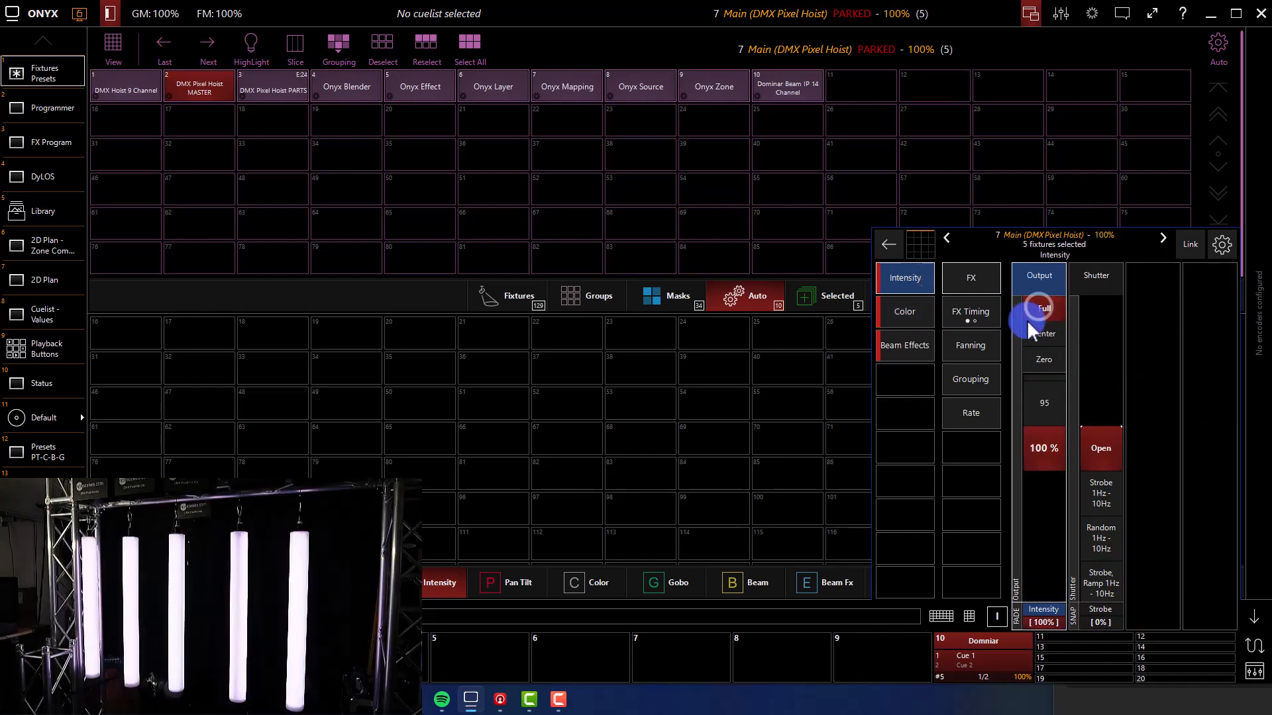
left_click(903, 311)
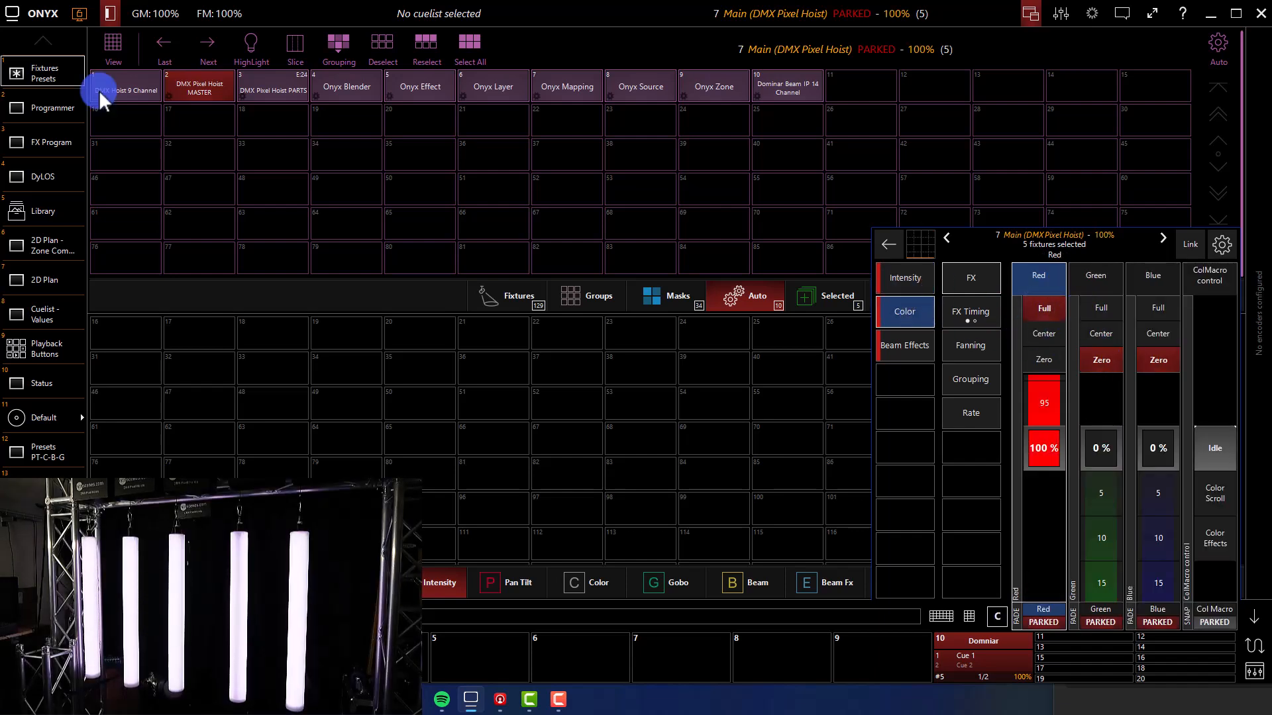
mouse_move(74, 290)
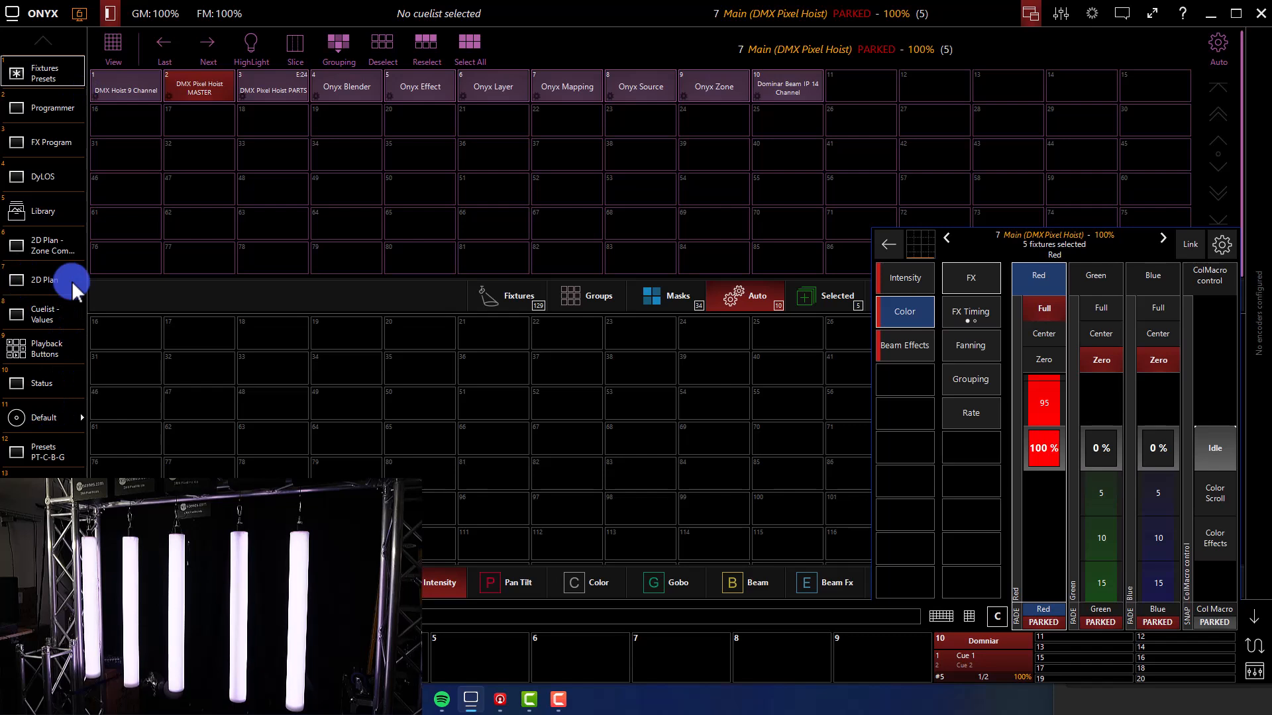
mouse_move(1006, 369)
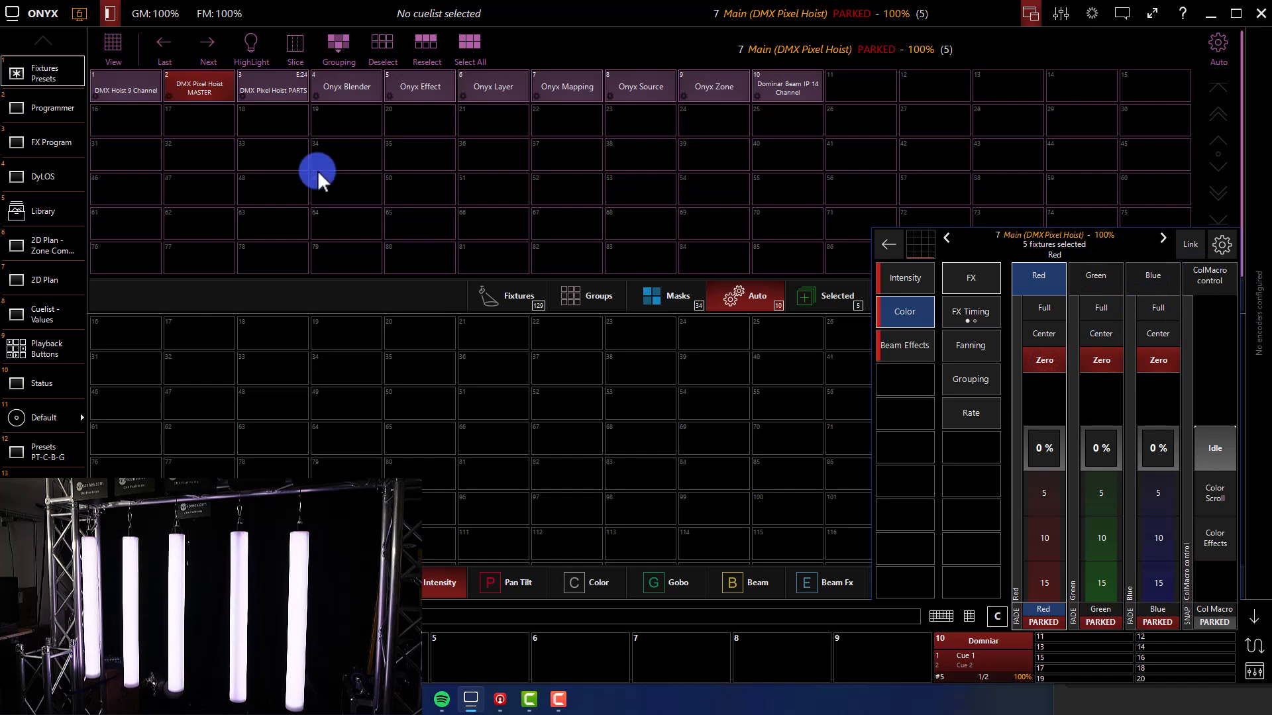
left_click(256, 95)
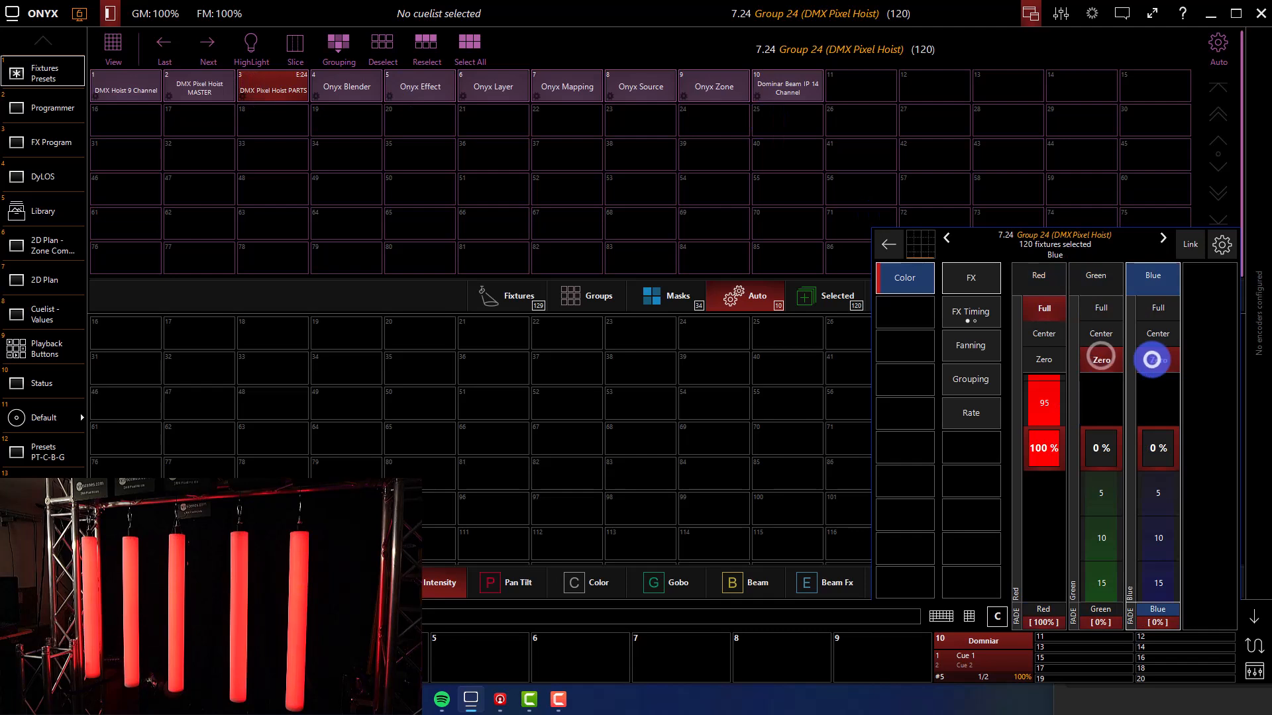
left_click(1100, 359)
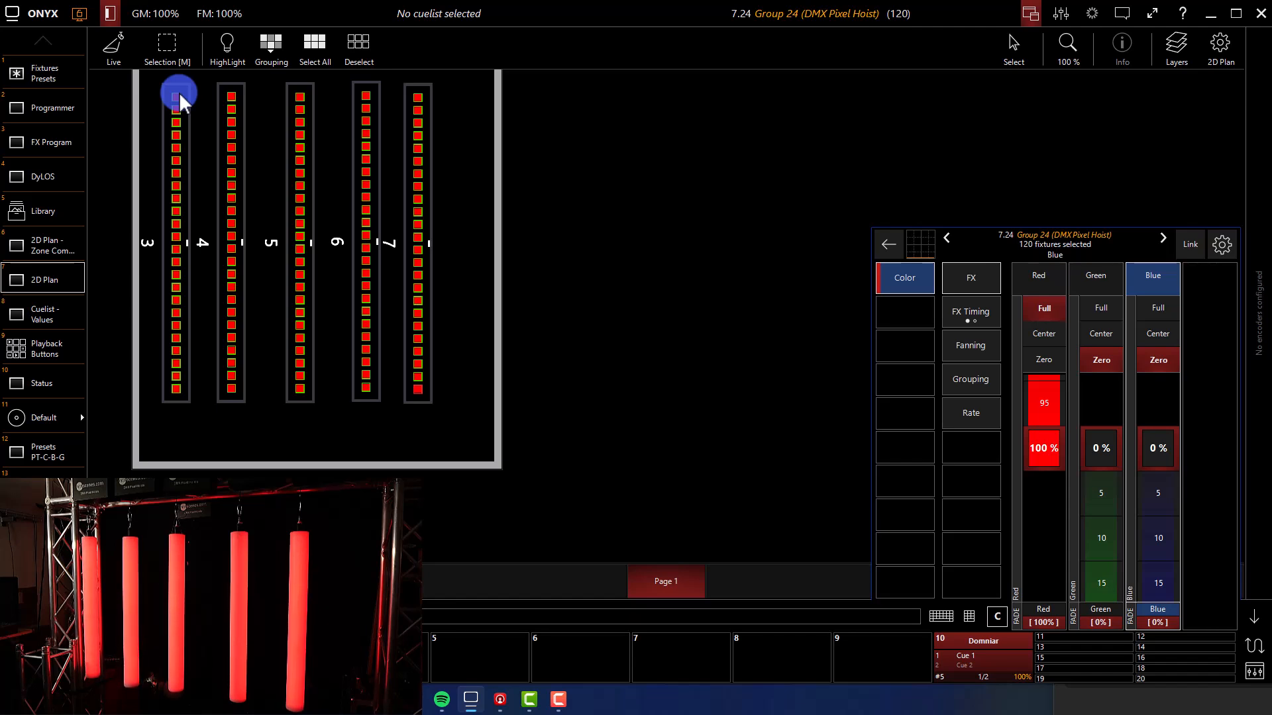
mouse_move(442, 131)
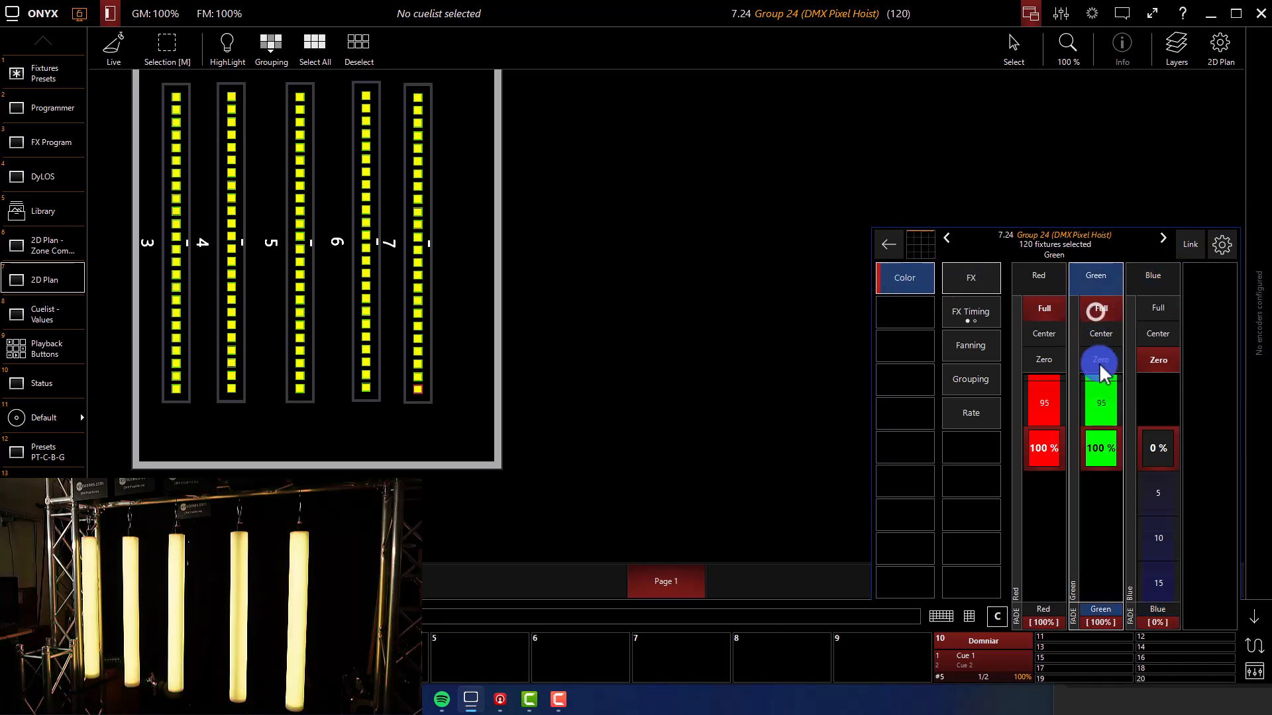
Step: Set green to zero and blue to full for magenta, then clear the programmer
left_click(1156, 308)
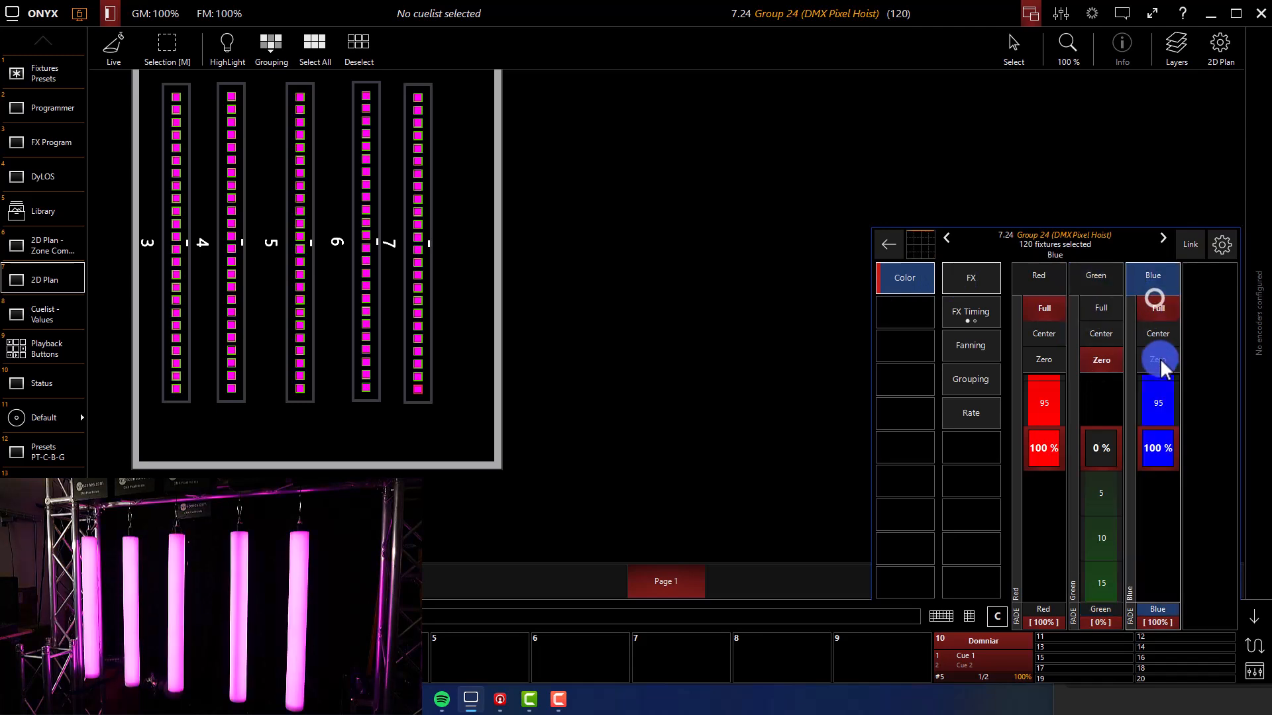
left_click(970, 277)
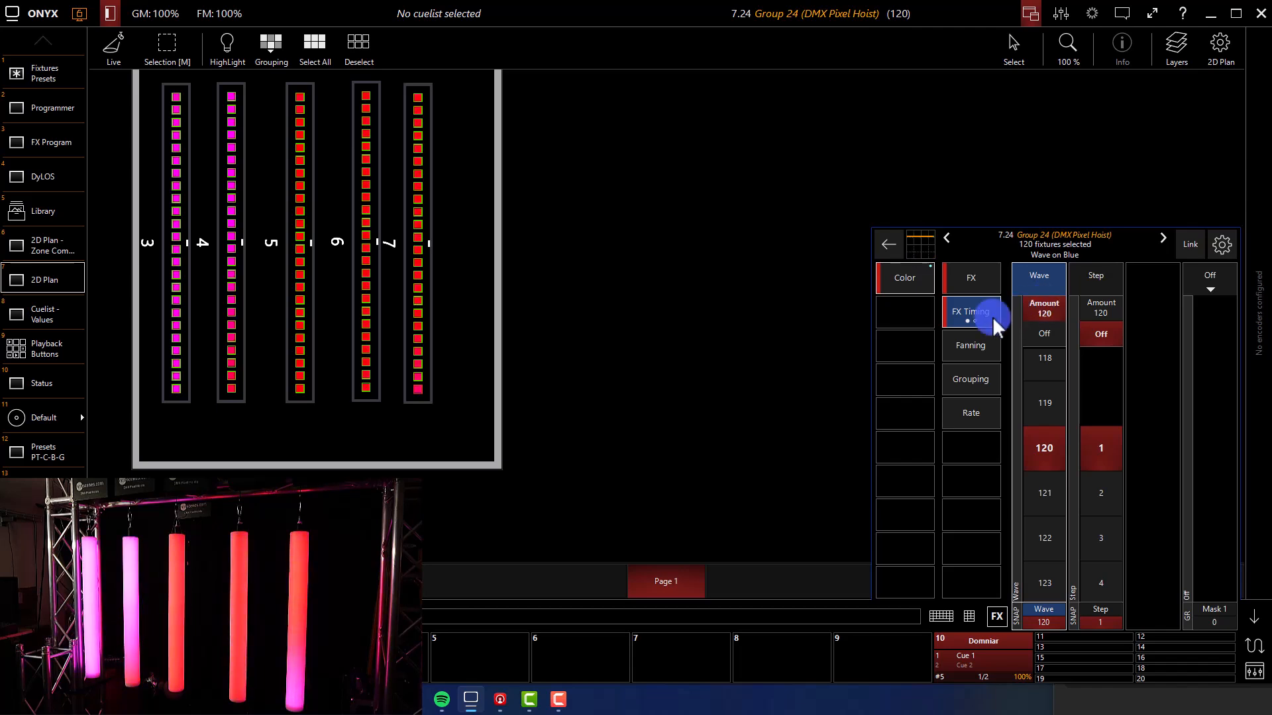
left_click(967, 618)
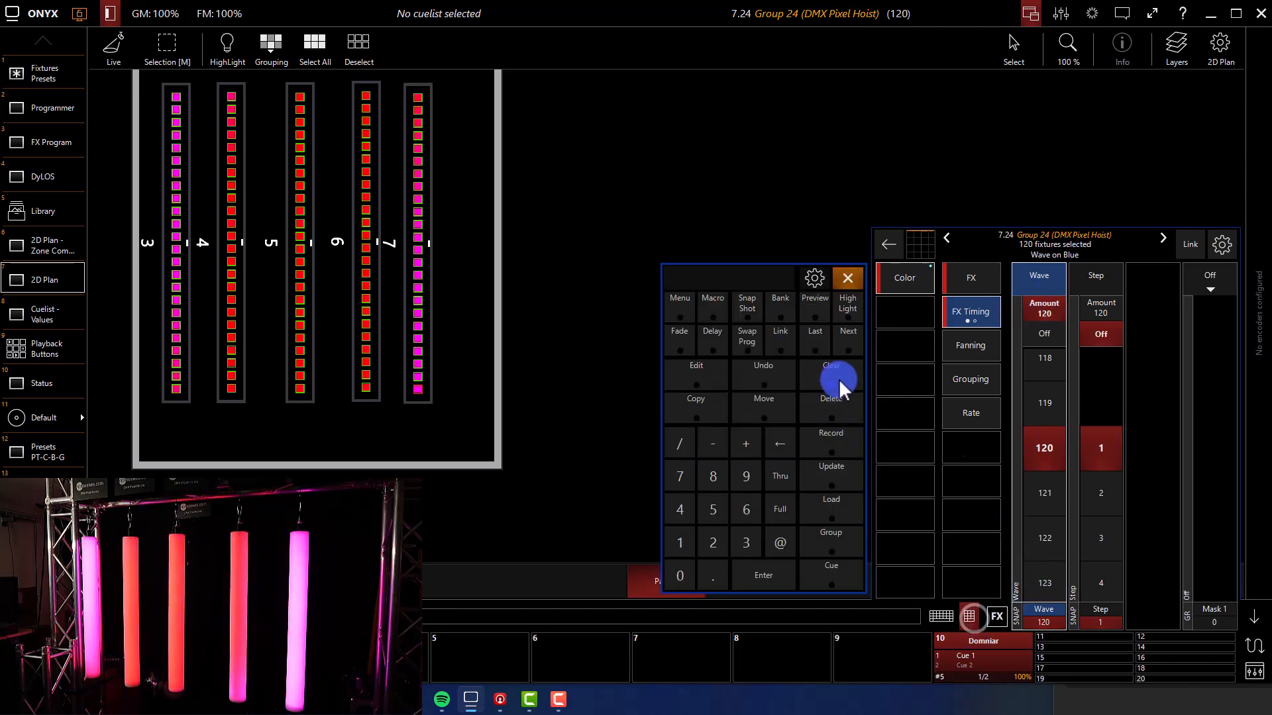
left_click(829, 373)
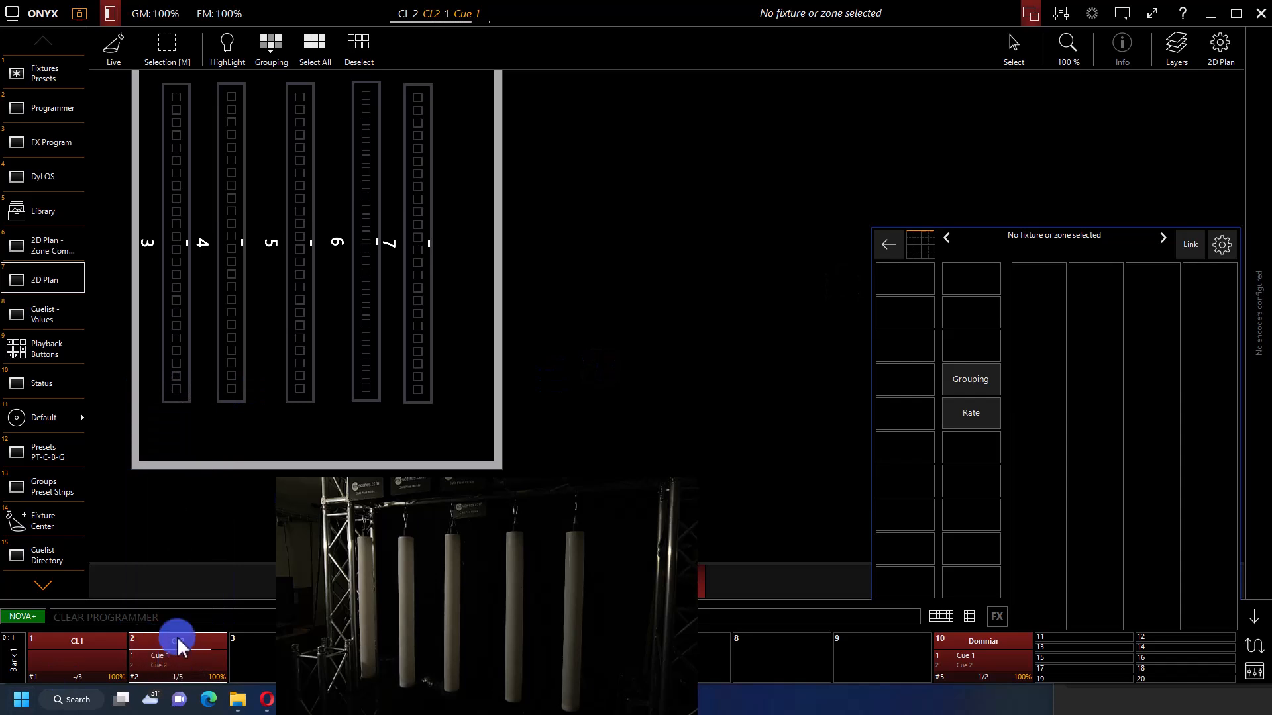
Step: Start the CL2 cuelist and return to the Fixtures Presets page
left_click(43, 73)
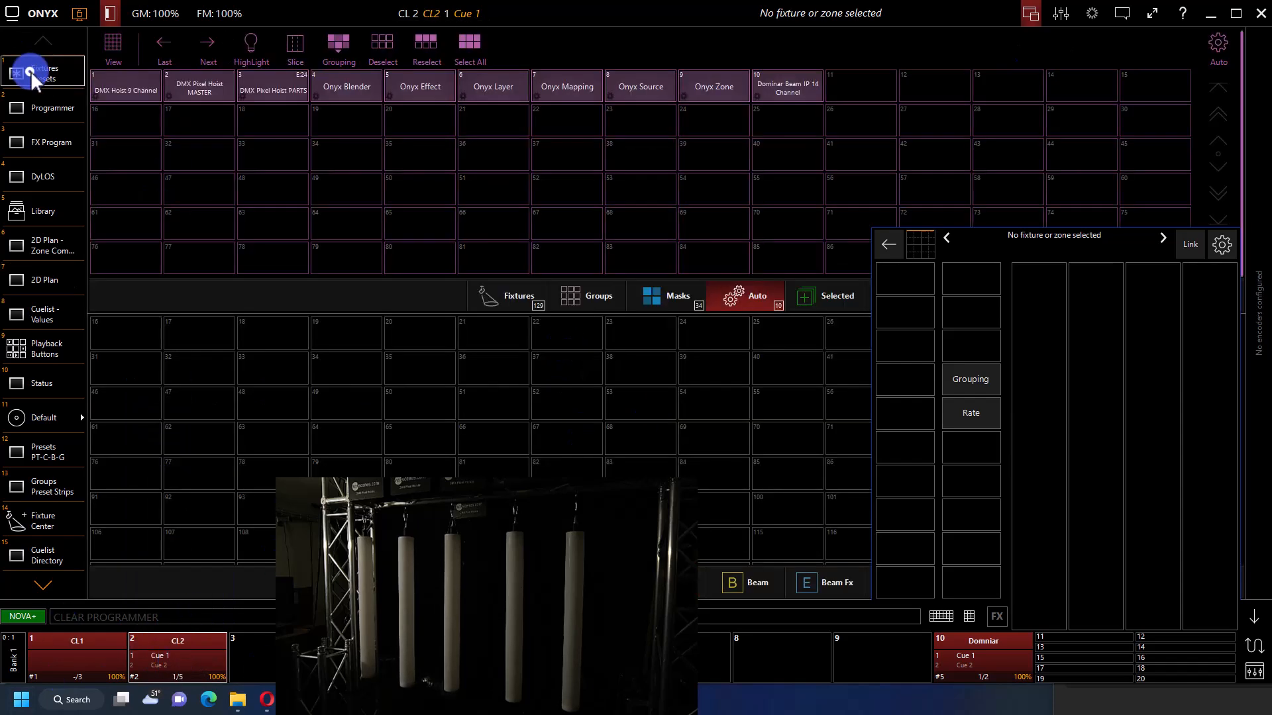
left_click(43, 176)
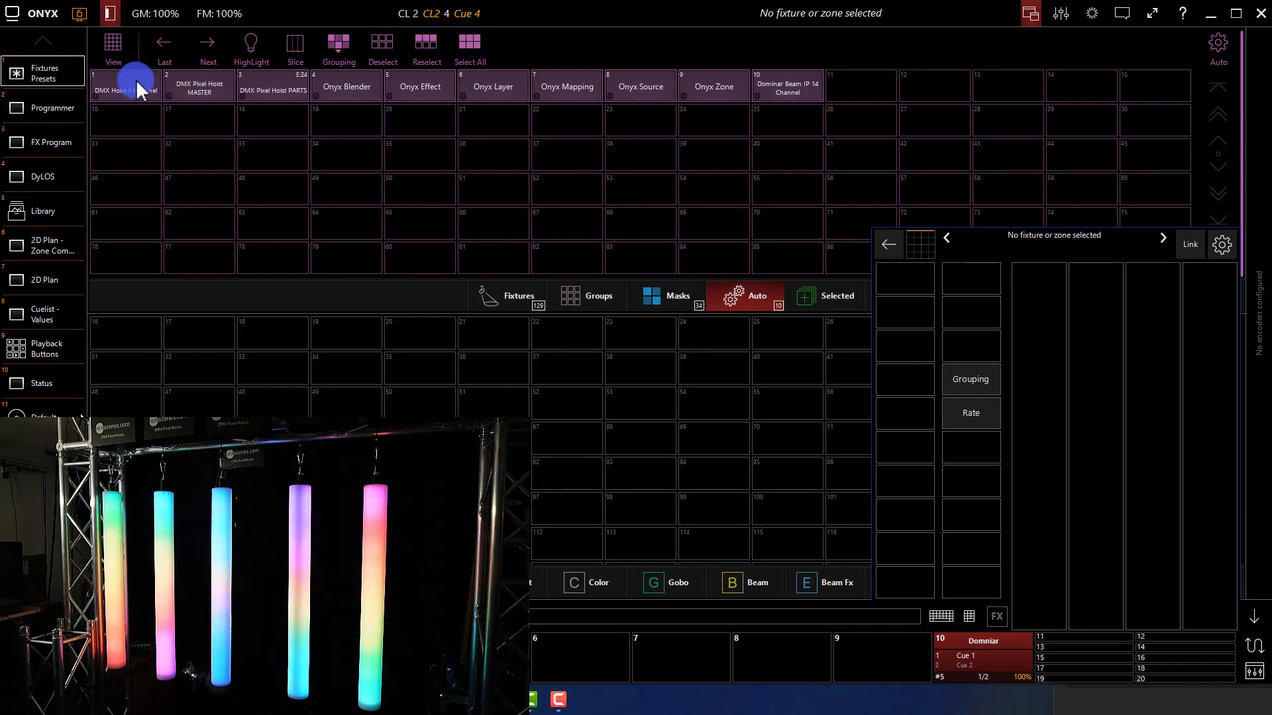
Step: Select the master hoist group and choose its Lift control under Beam Effects
left_click(198, 84)
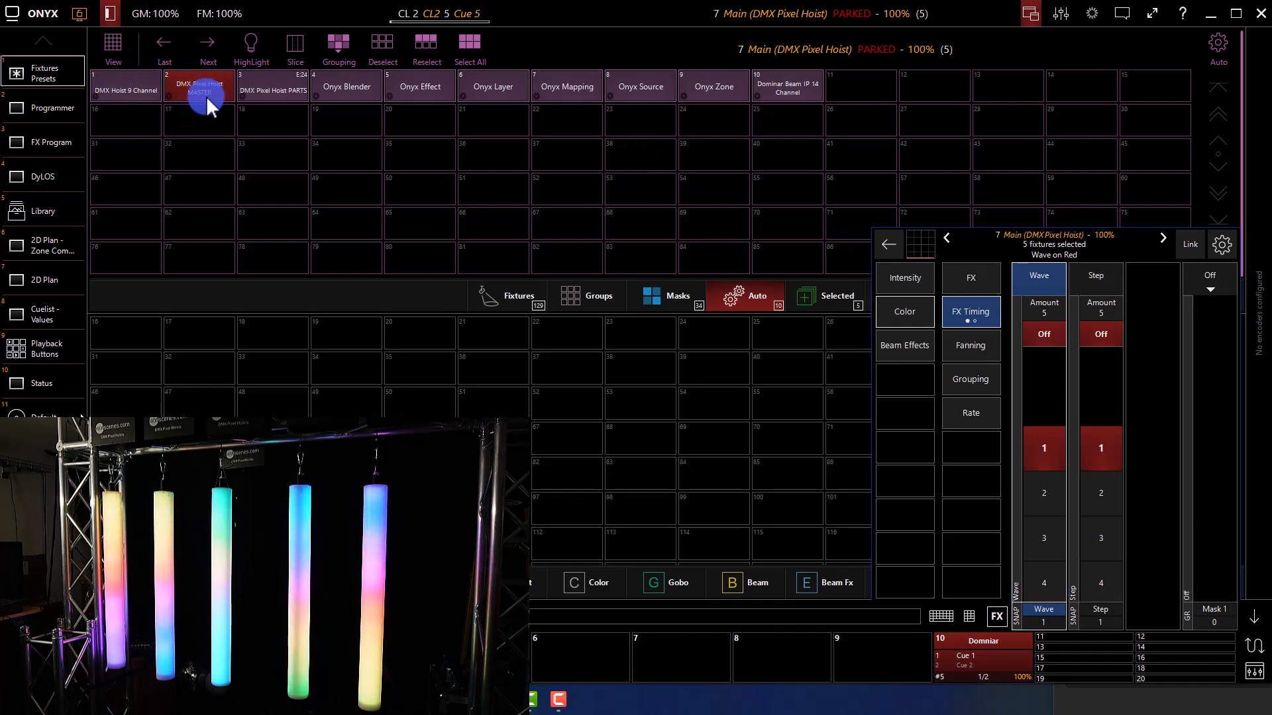
left_click(904, 279)
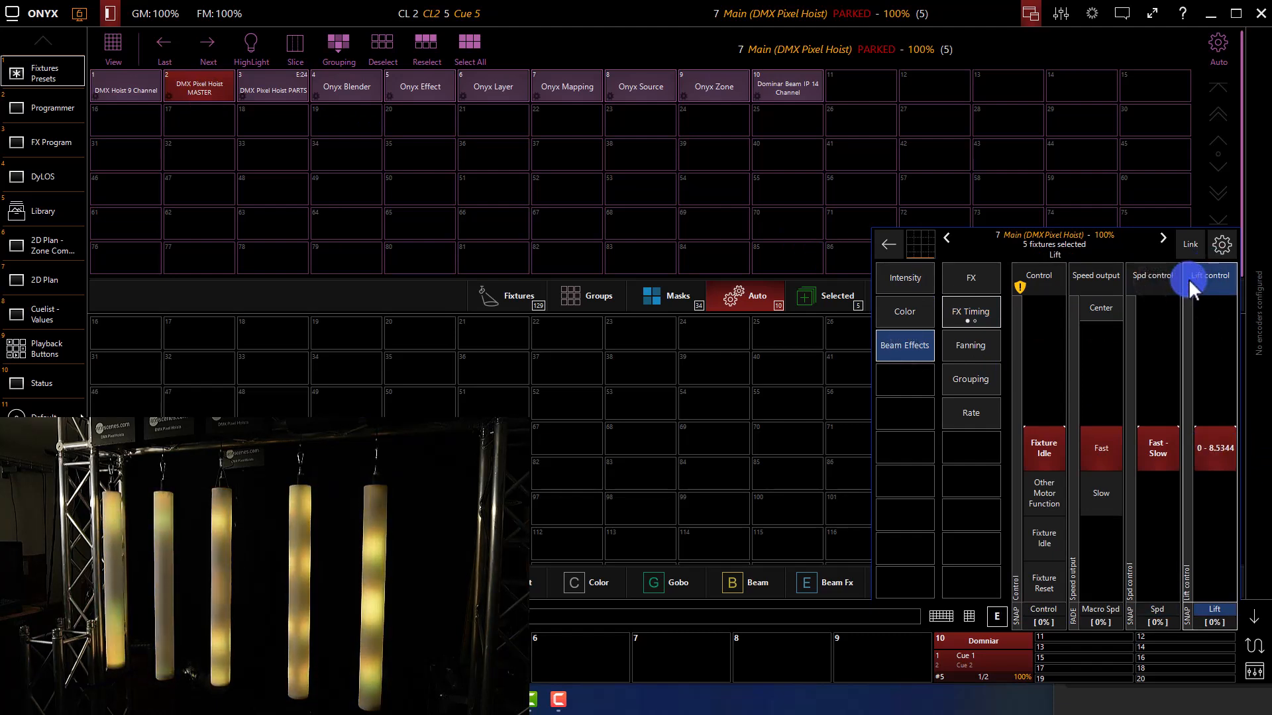
left_click(1208, 276)
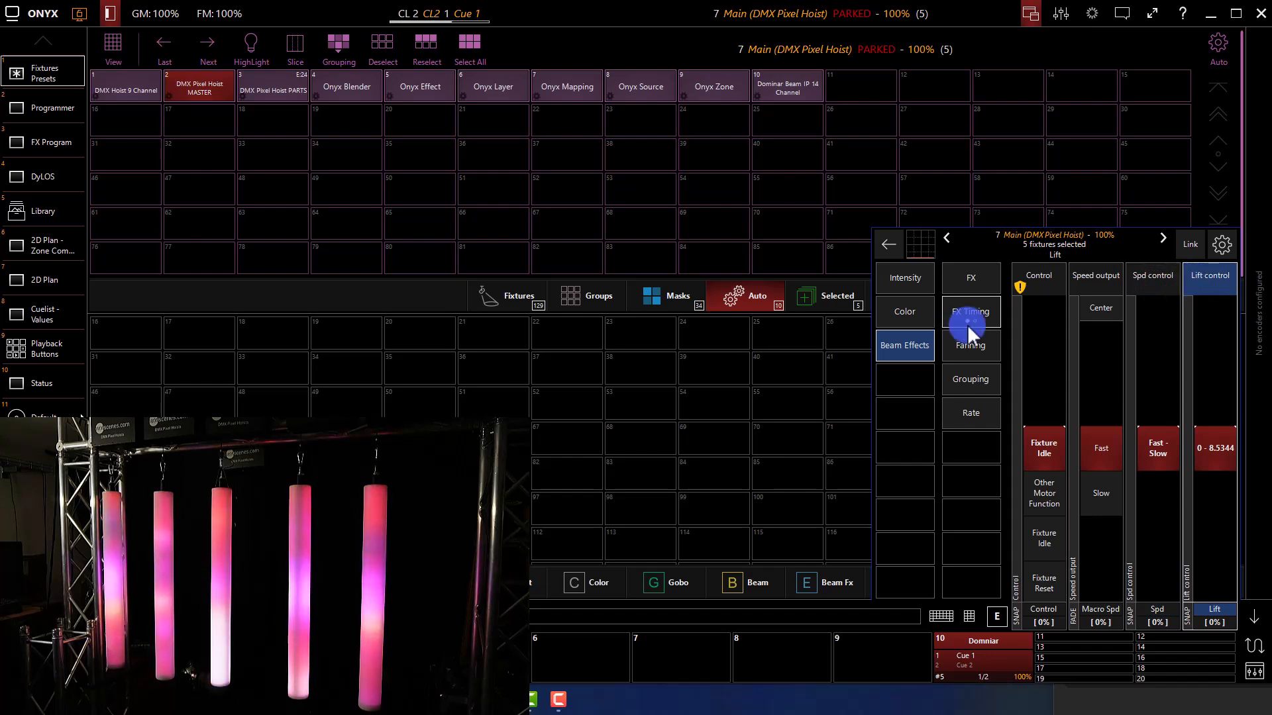
Step: Add a lift effect and set its swing to about a quarter
left_click(970, 311)
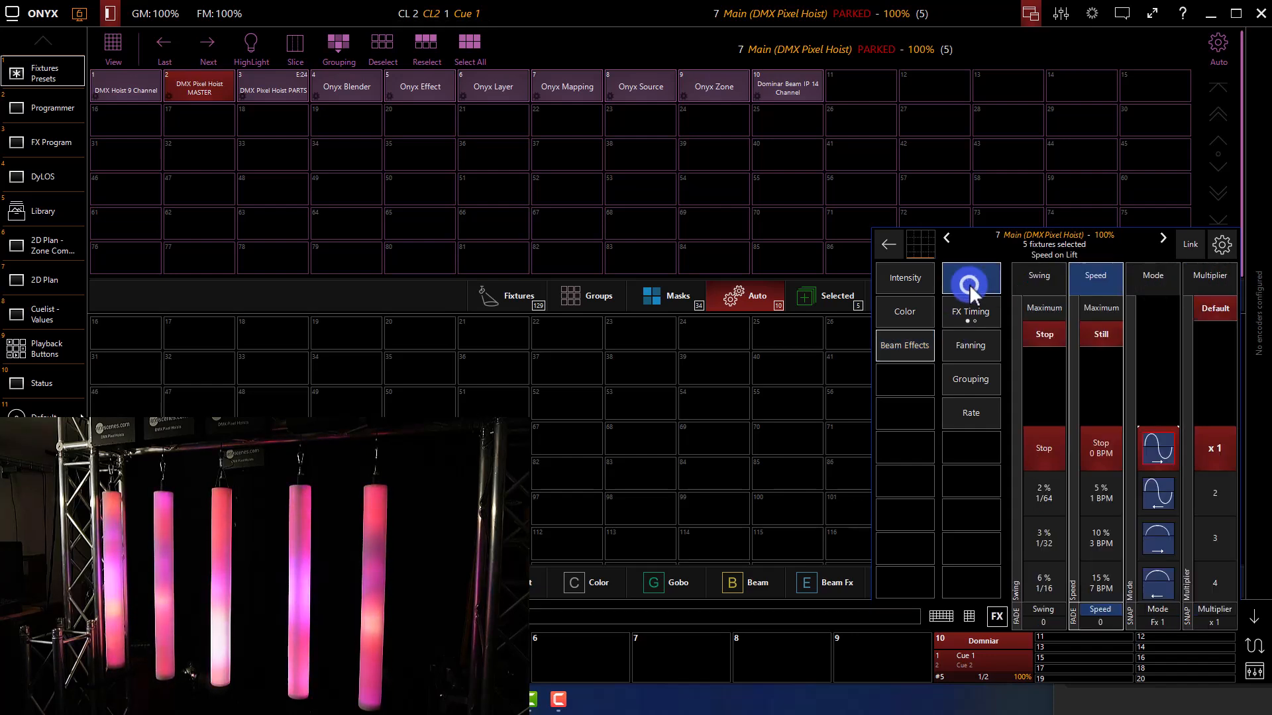
left_click(969, 279)
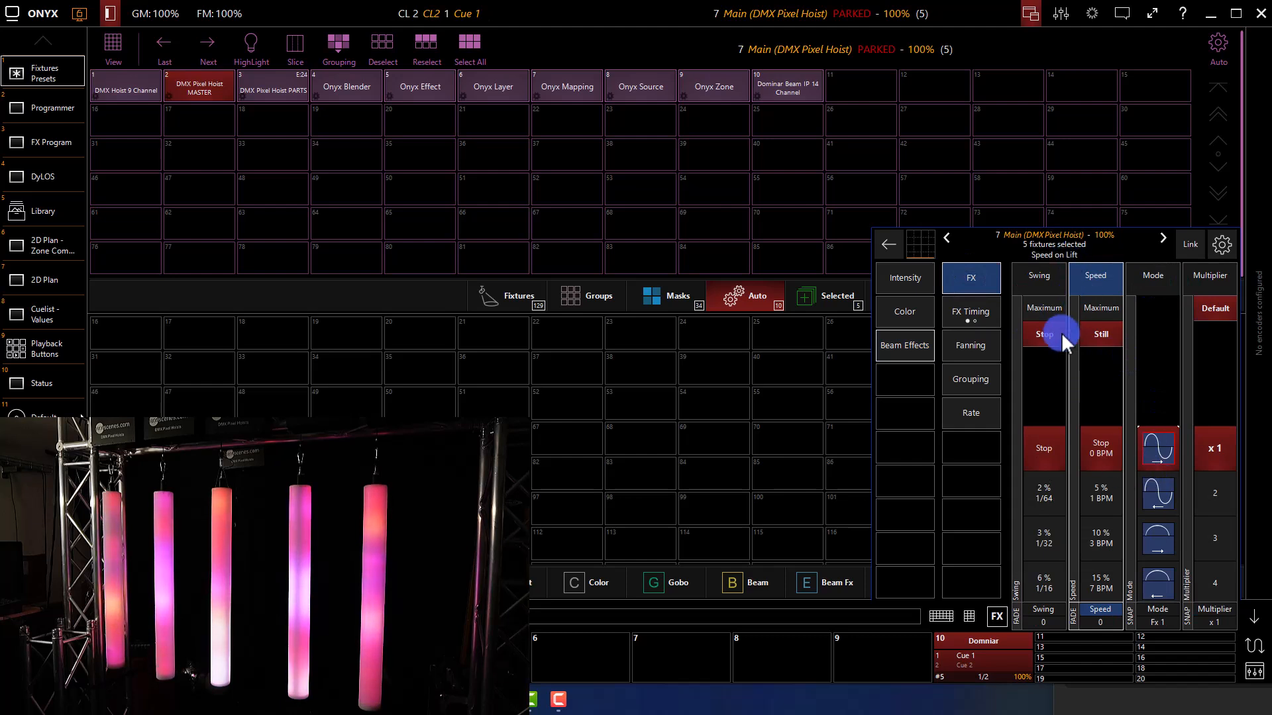
left_click(1042, 276)
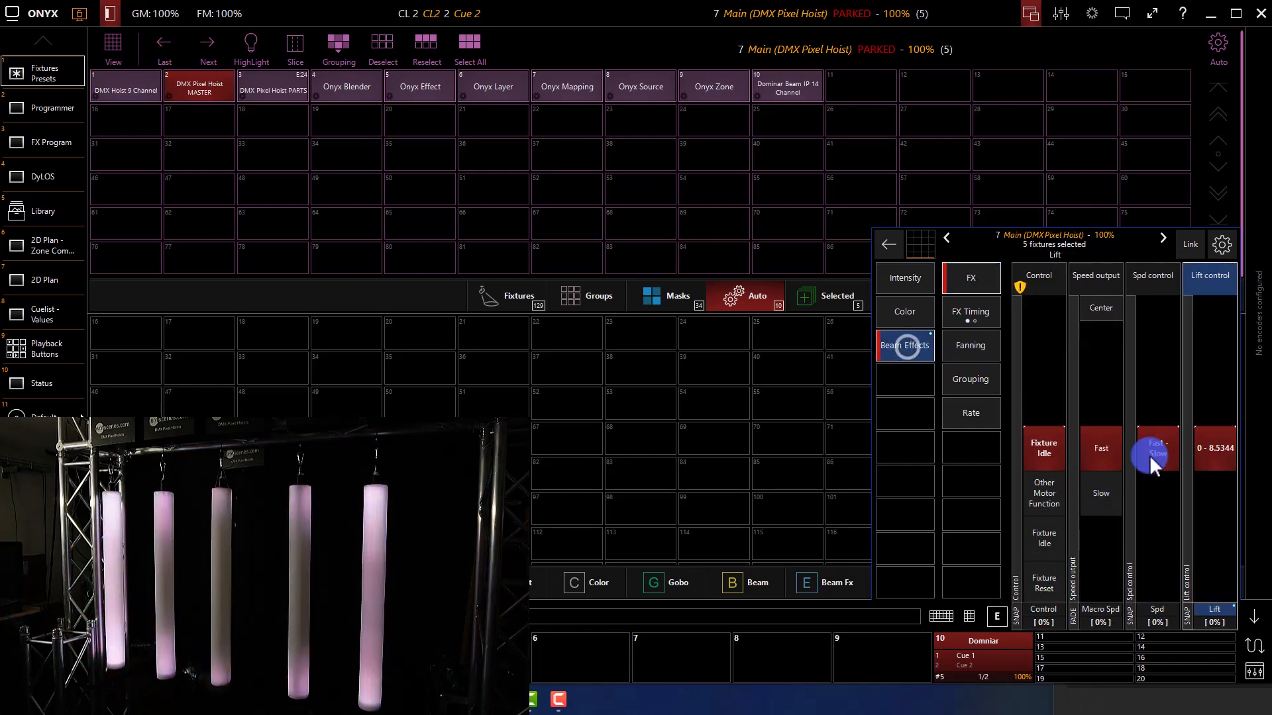
left_click_drag(1154, 448, 1208, 448)
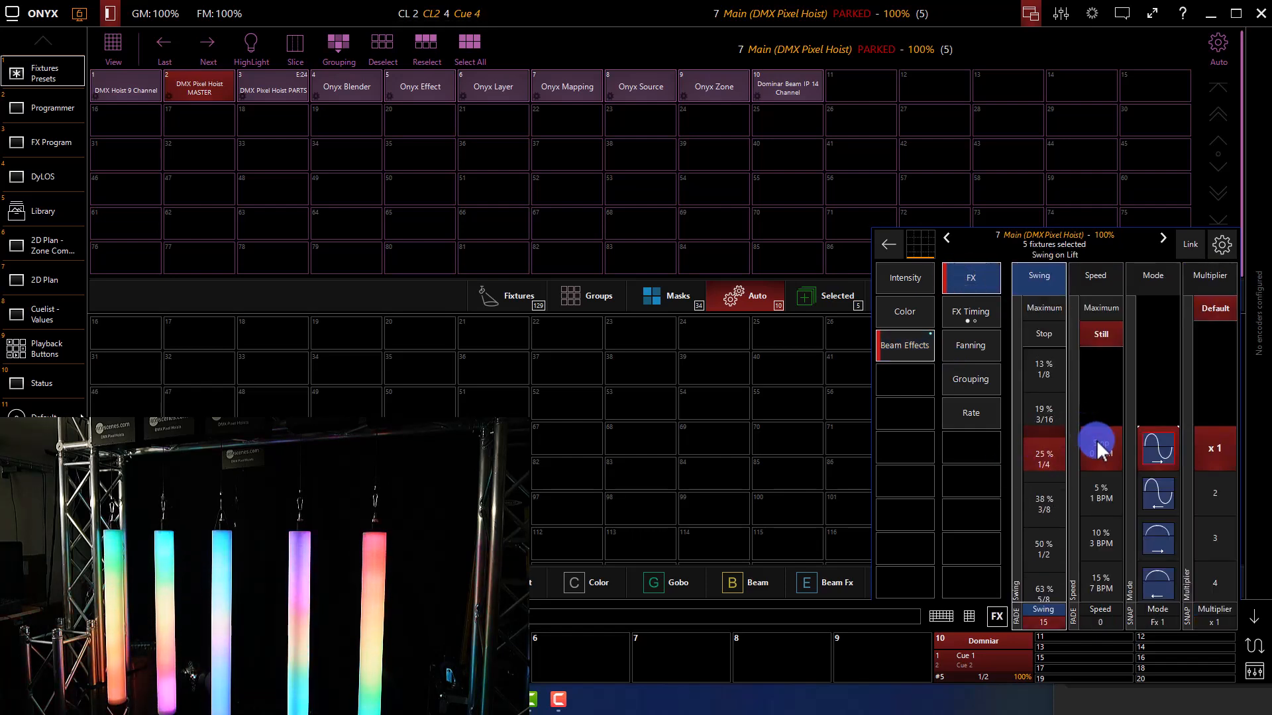
Step: Run the lift effect at about 19 BPM with a square waveform
left_click(1096, 275)
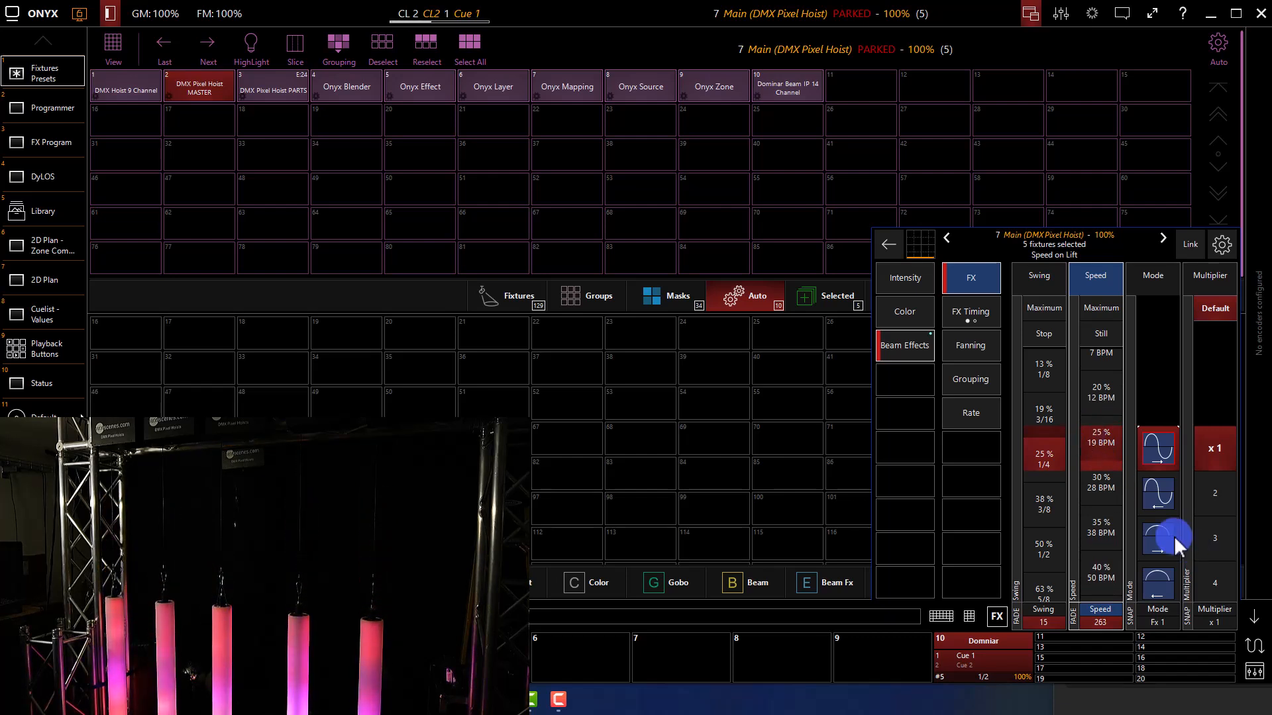
left_click(1158, 530)
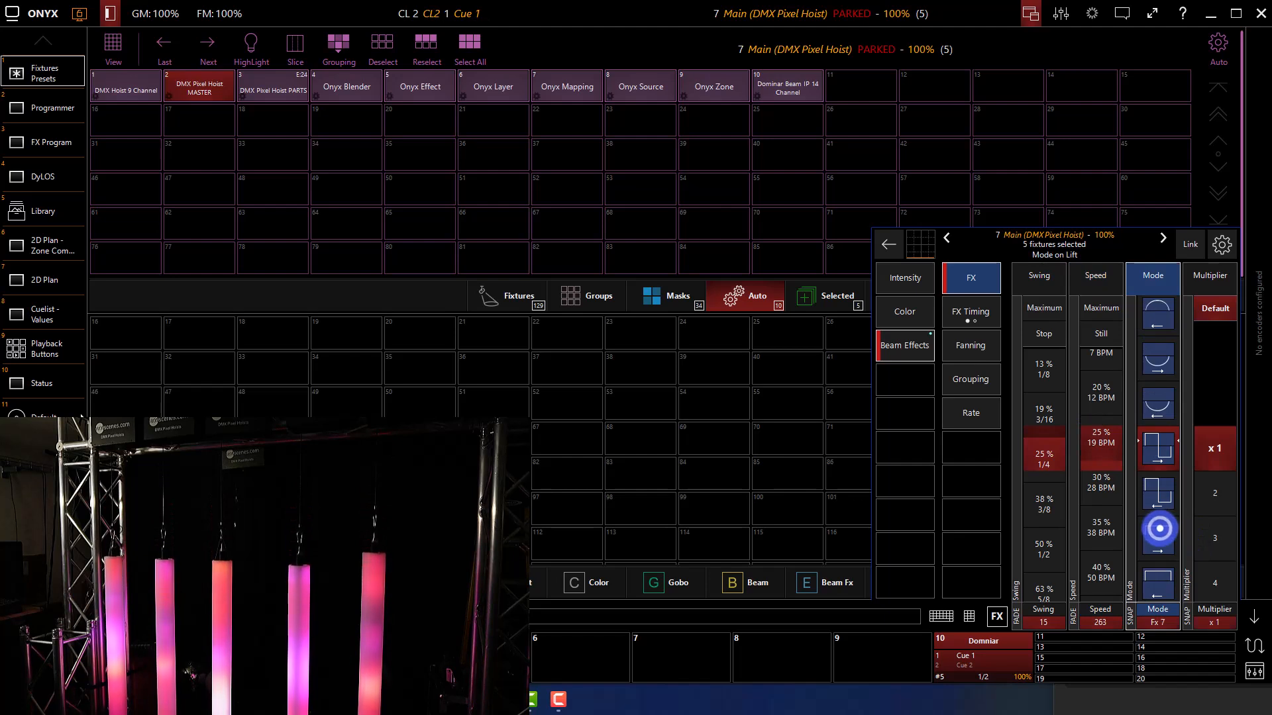
left_click(1160, 450)
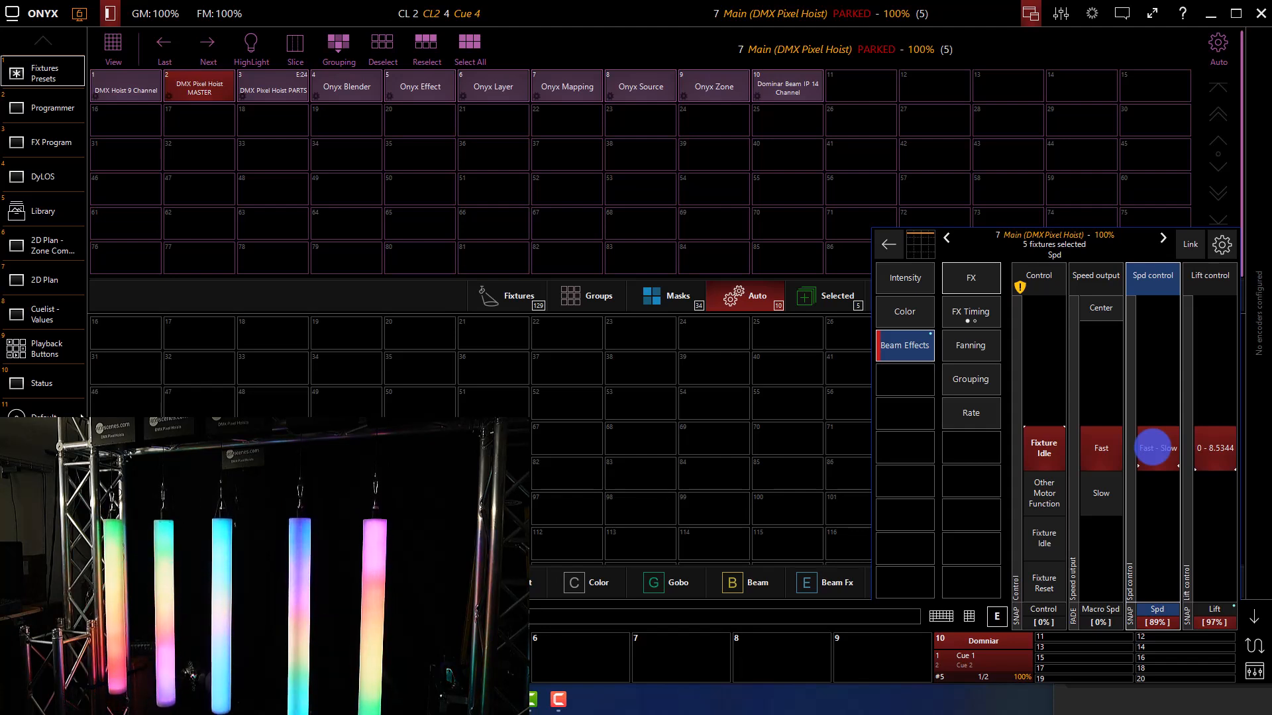
Step: Lower the master hoists' motor speed to 84% and bring up its effect timing
left_click_drag(1156, 446, 1156, 454)
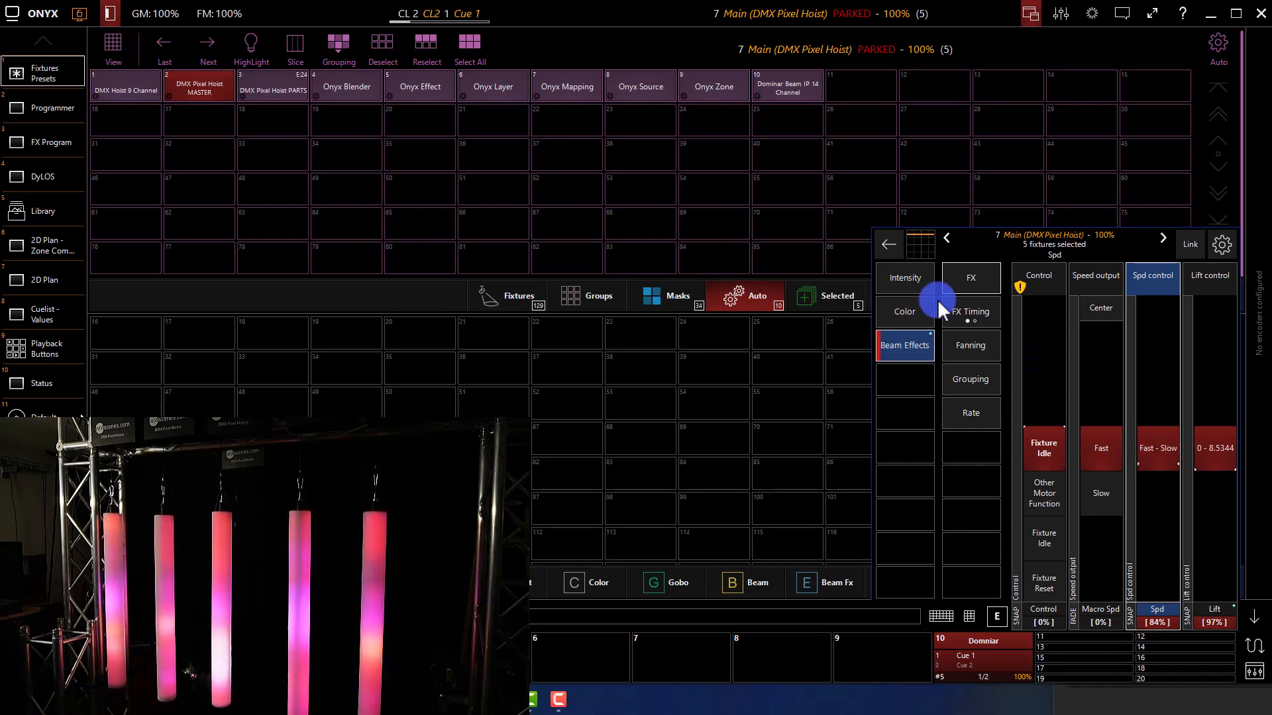
left_click(970, 277)
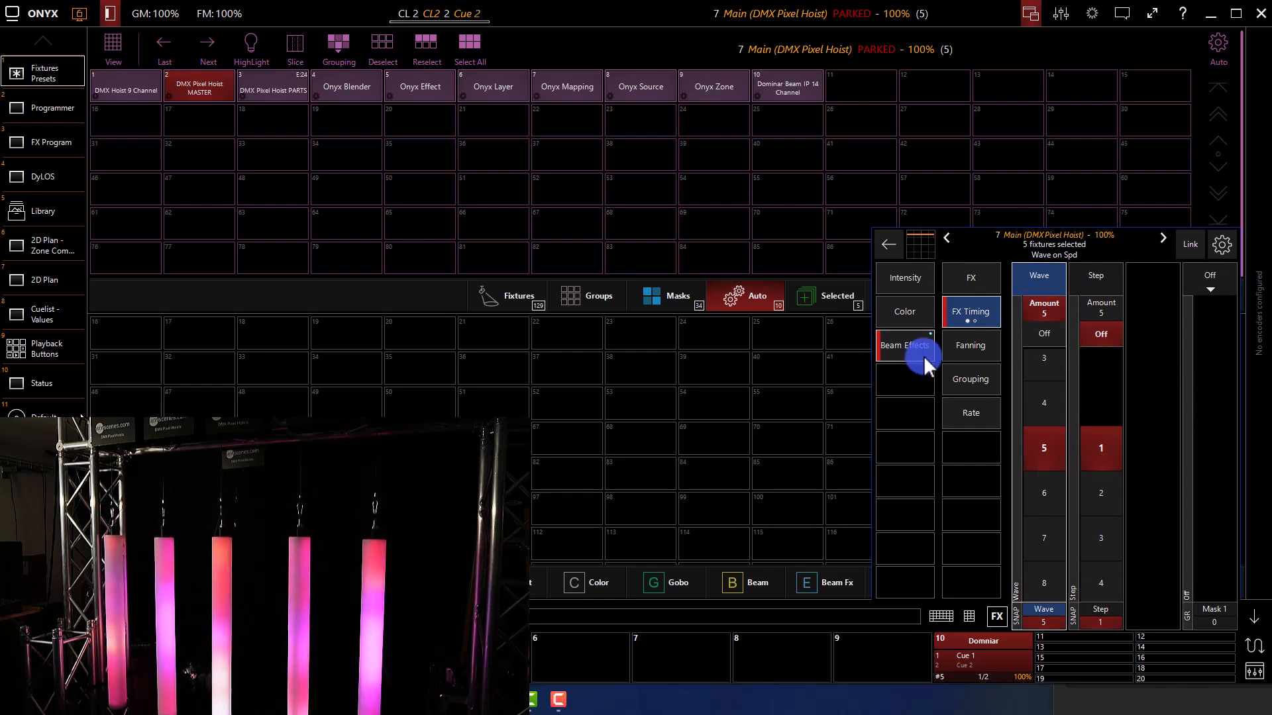
Step: Return to the hoists' Control, Speed, Spd and Lift motor columns via Beam Effects
left_click(903, 344)
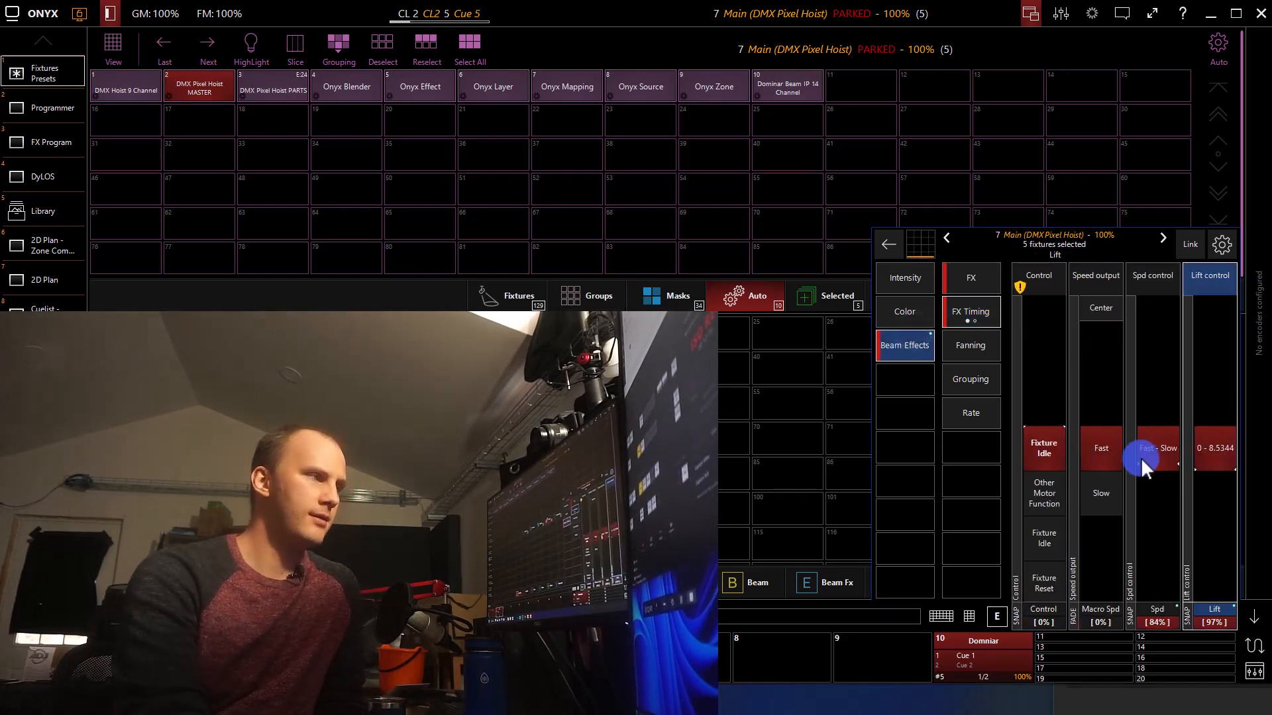
Step: Select Spd control, dip the hoist motor speed to 41%, then settle it at 63%
left_click(1151, 276)
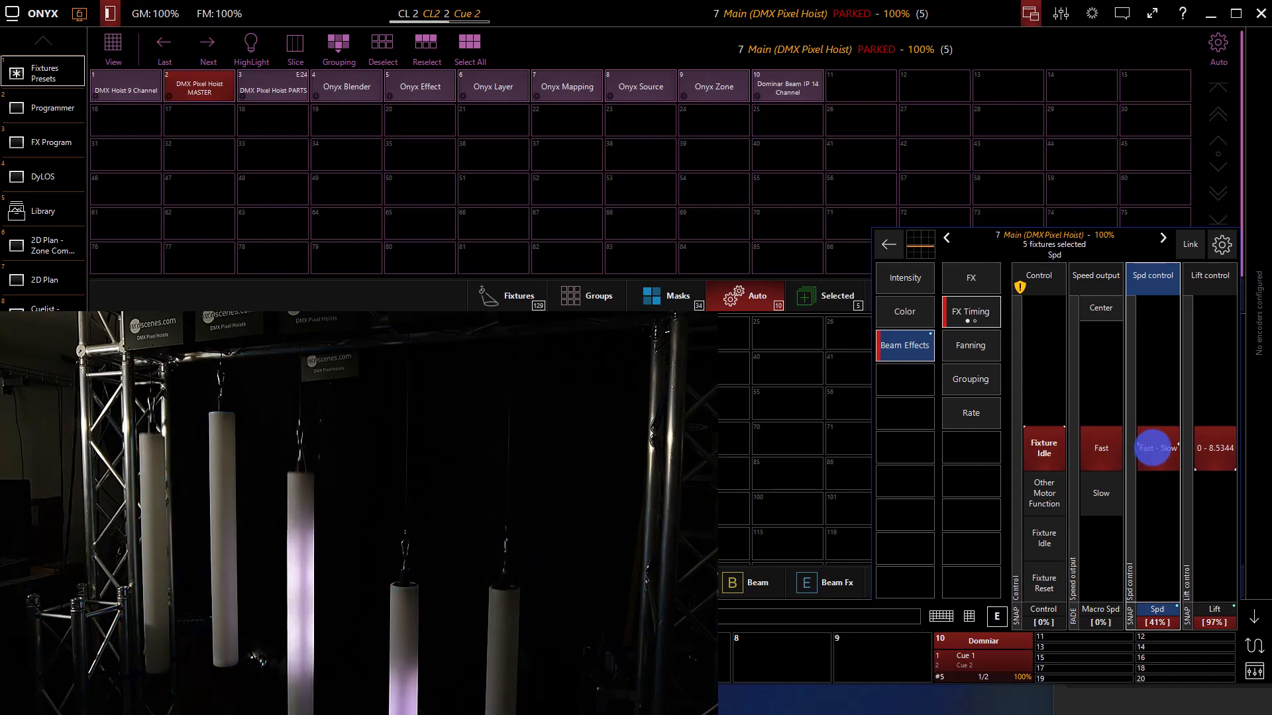
left_click_drag(1155, 450, 1156, 472)
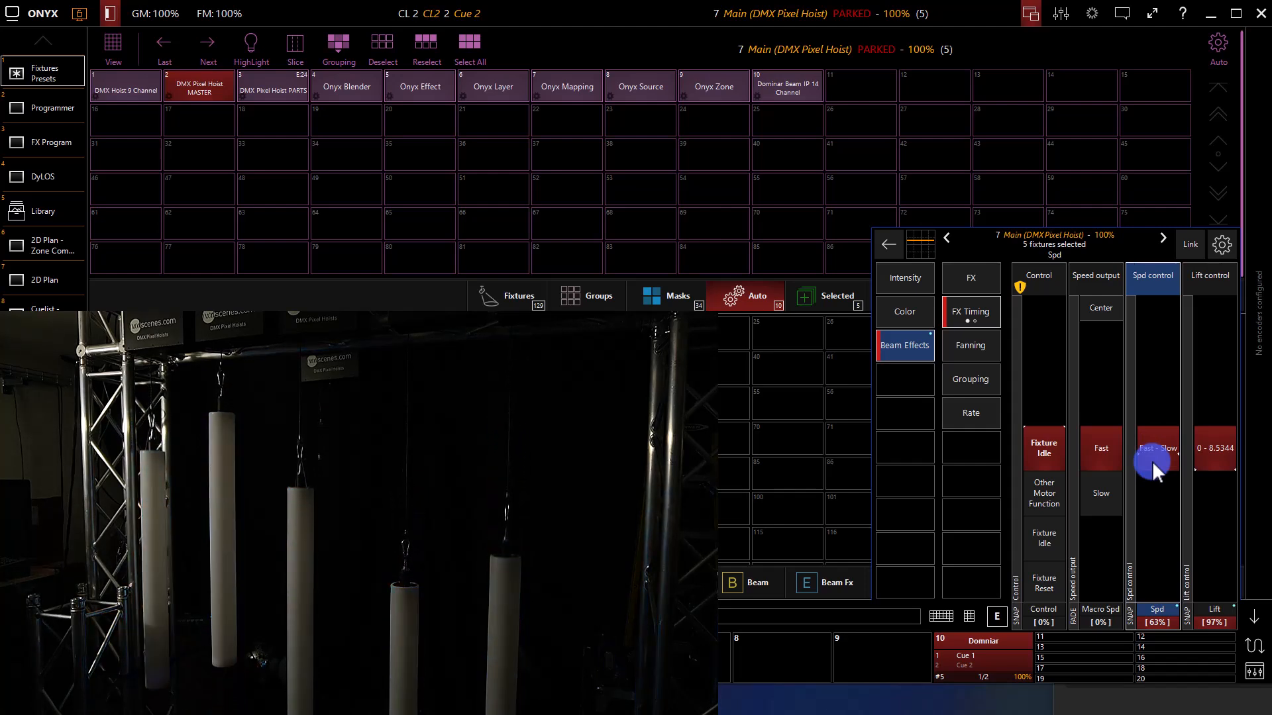
left_click(206, 42)
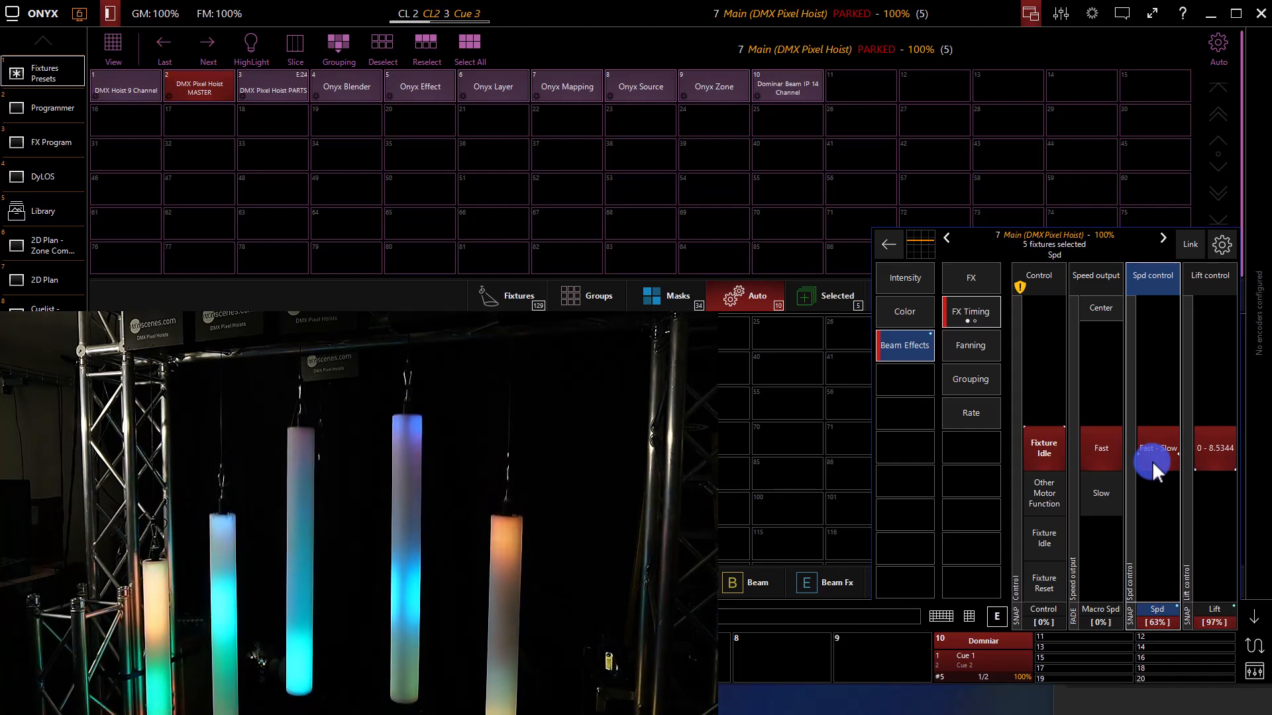